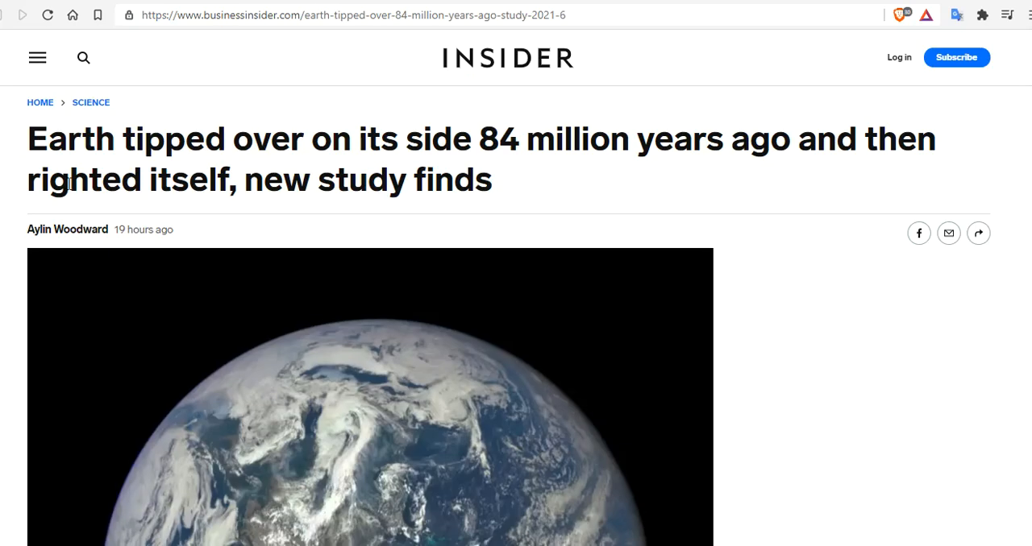
# Scroll down the Insider article to reach the full-disk Earth photo.
pyautogui.scroll(-3)
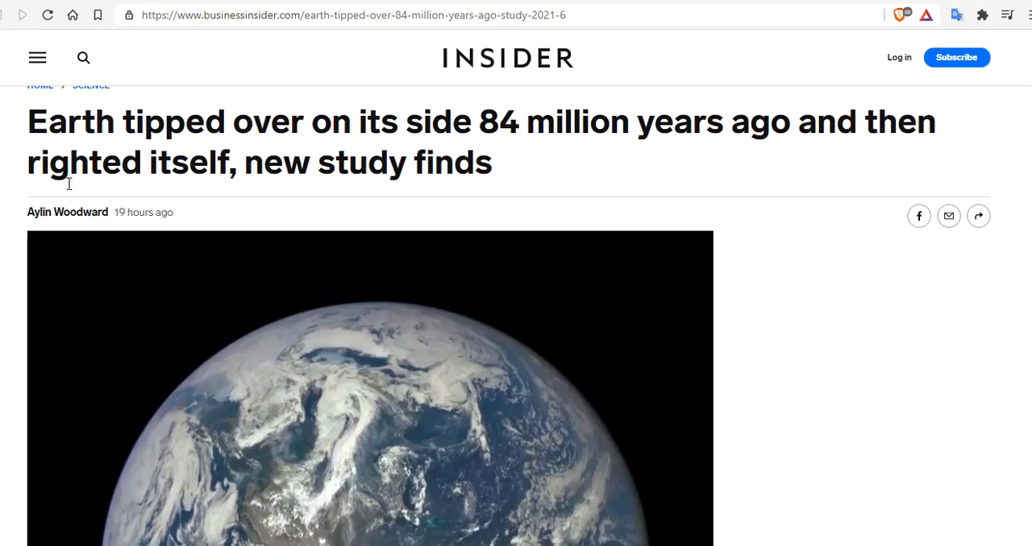
pyautogui.scroll(-3)
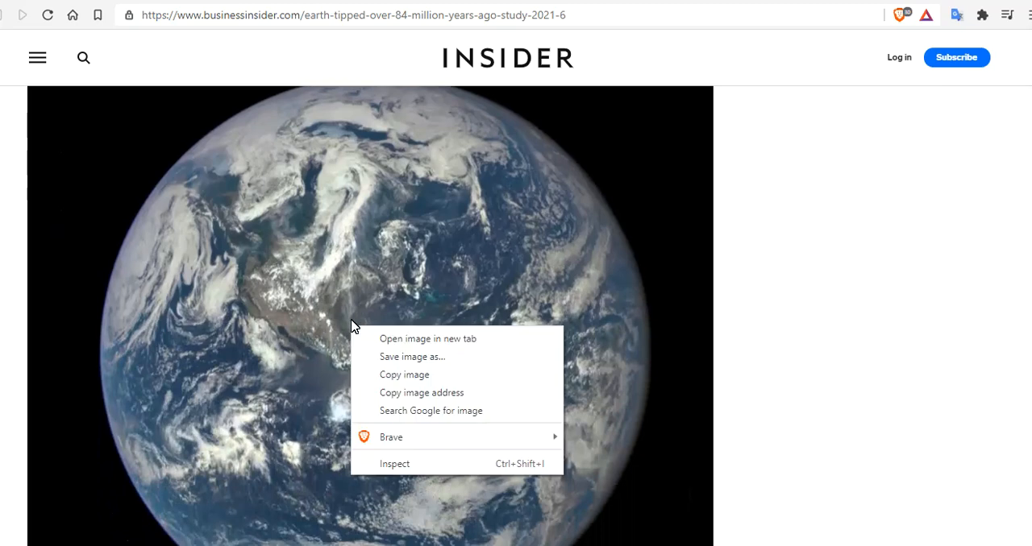
# Open the Insider article's Earth photo on its own as a standalone image.
pyautogui.click(428, 339)
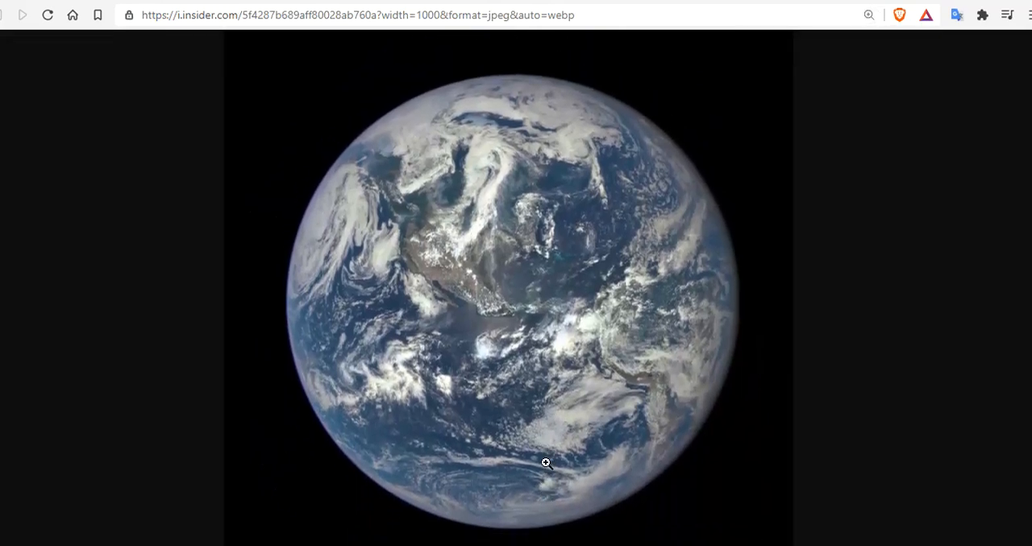
pyautogui.moveTo(835, 422)
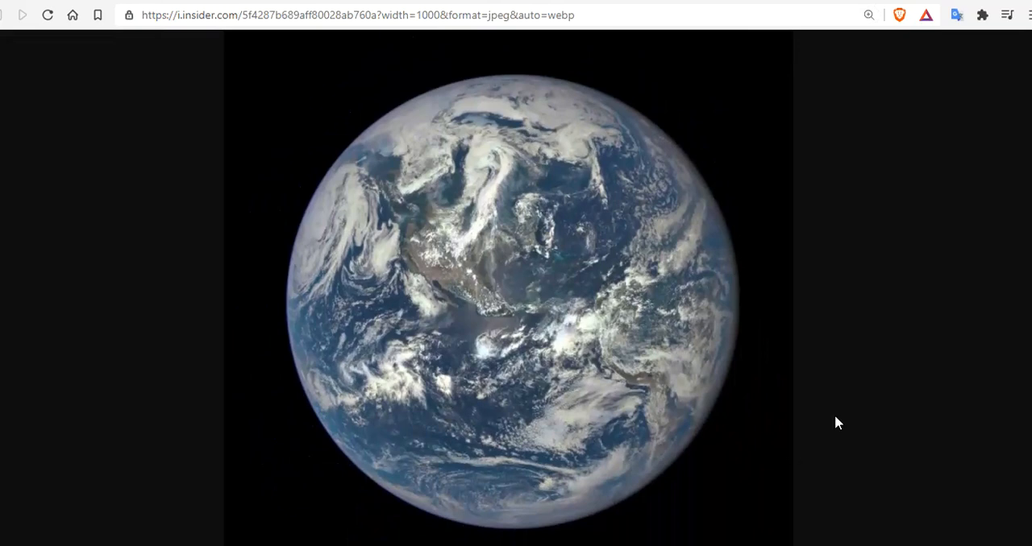
pyautogui.moveTo(902, 393)
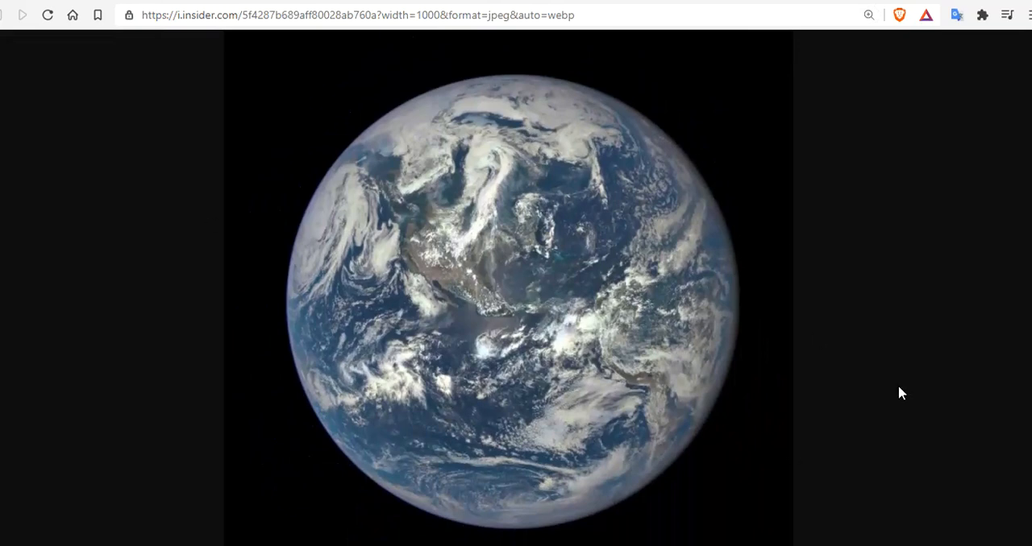
pyautogui.moveTo(661, 367)
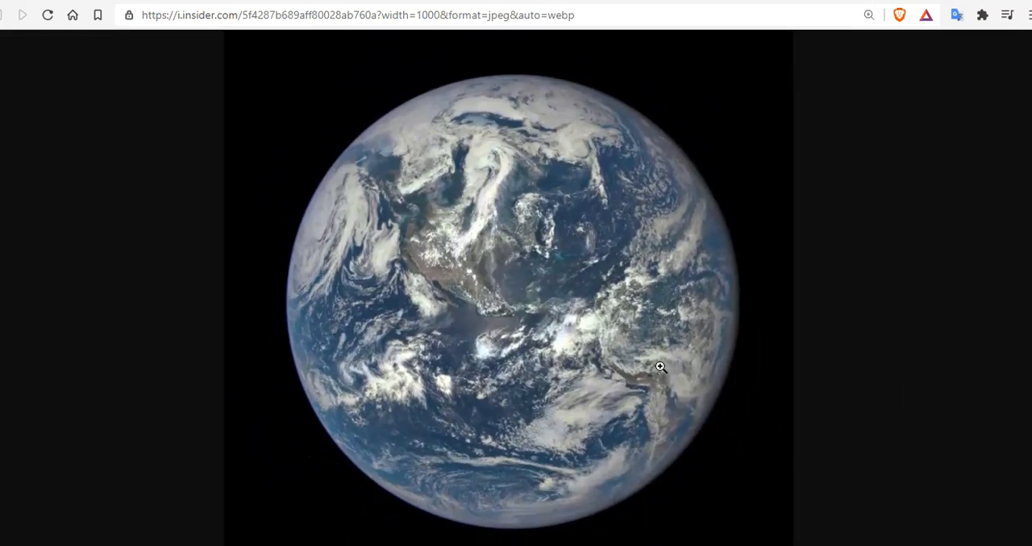
pyautogui.moveTo(300, 315)
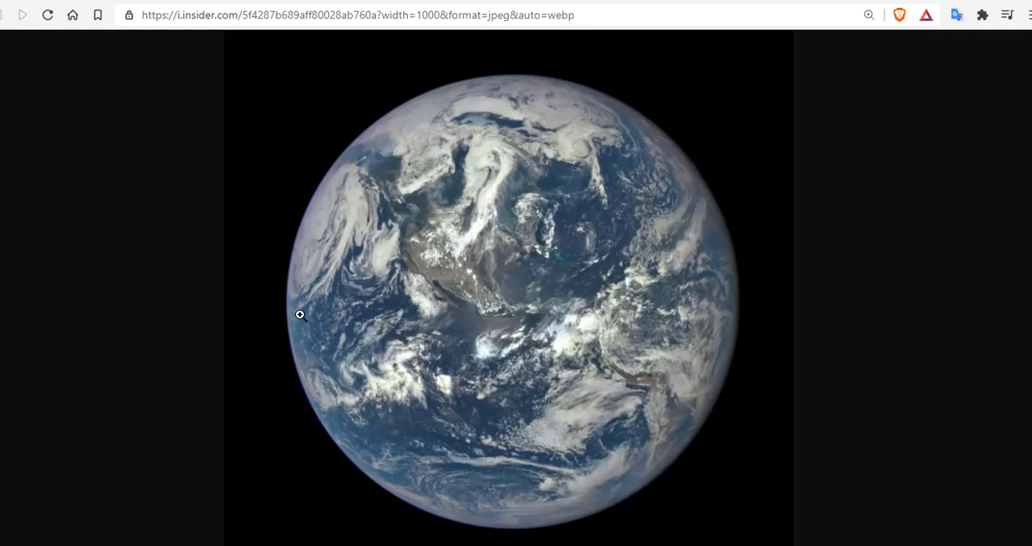
pyautogui.moveTo(442, 273)
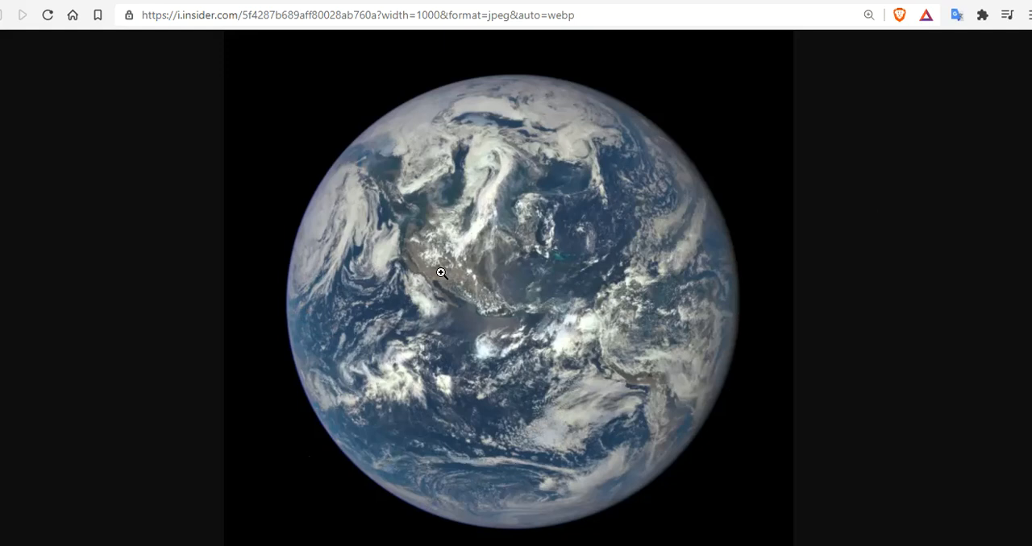
pyautogui.moveTo(522, 77)
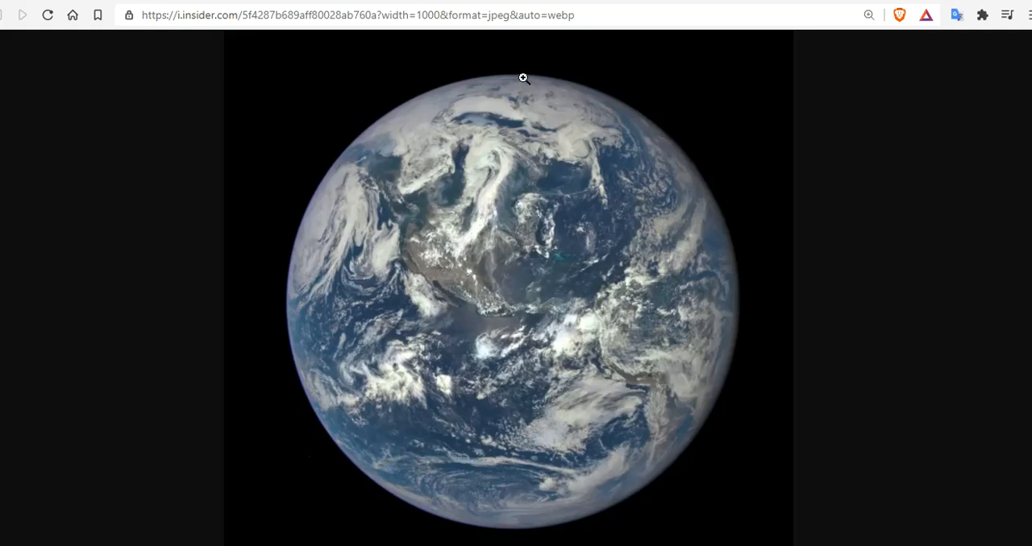
pyautogui.moveTo(538, 349)
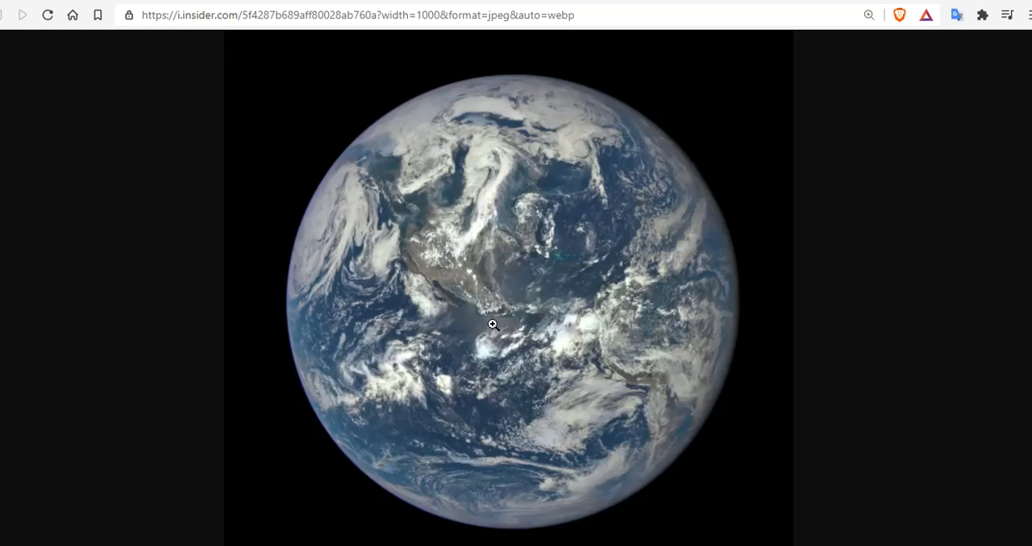
pyautogui.moveTo(651, 110)
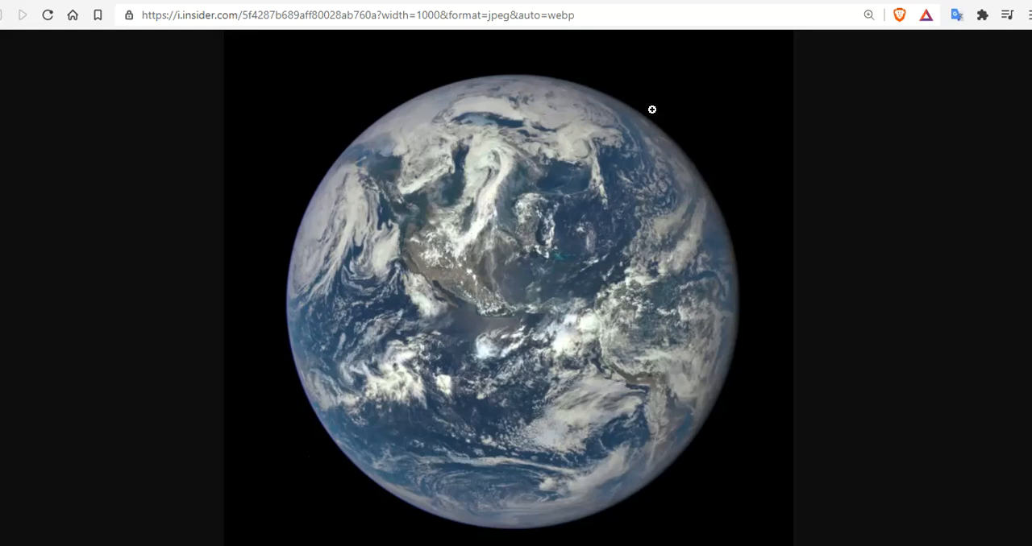
pyautogui.moveTo(529, 68)
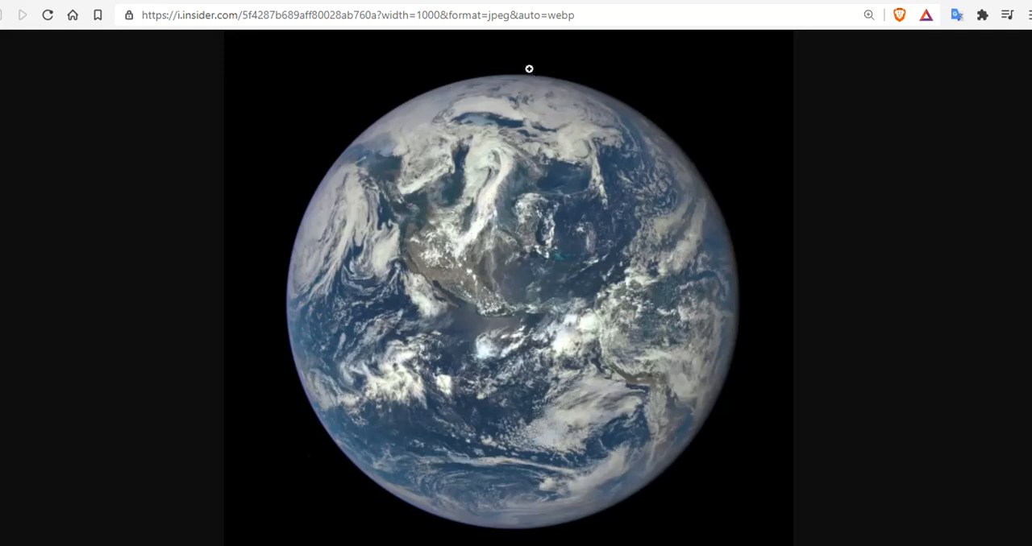
pyautogui.moveTo(516, 271)
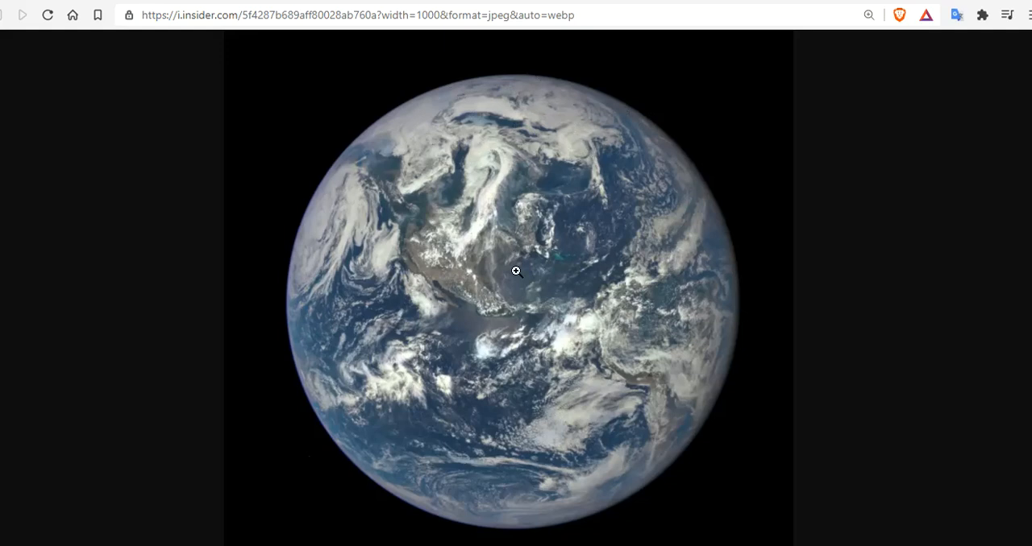
pyautogui.moveTo(532, 74)
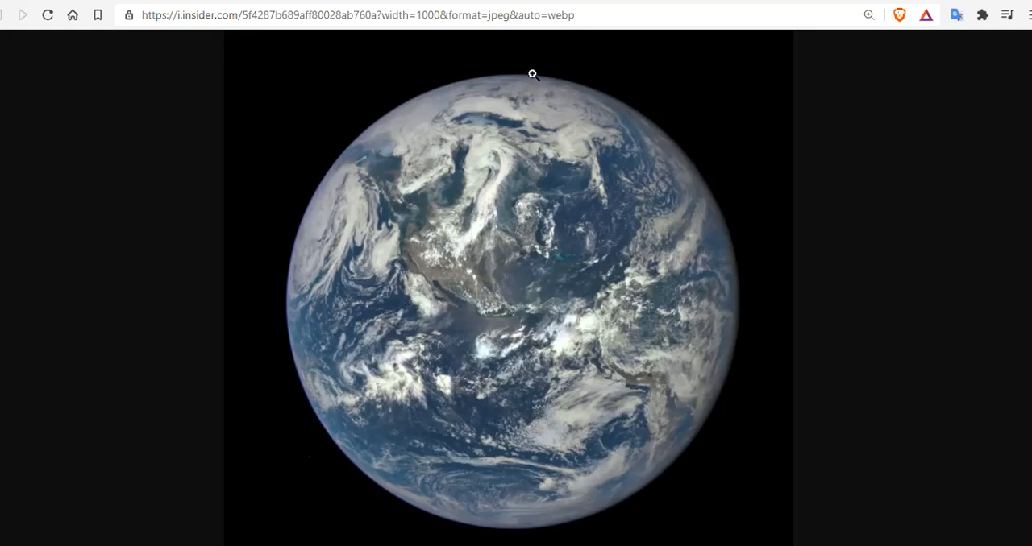
pyautogui.moveTo(711, 200)
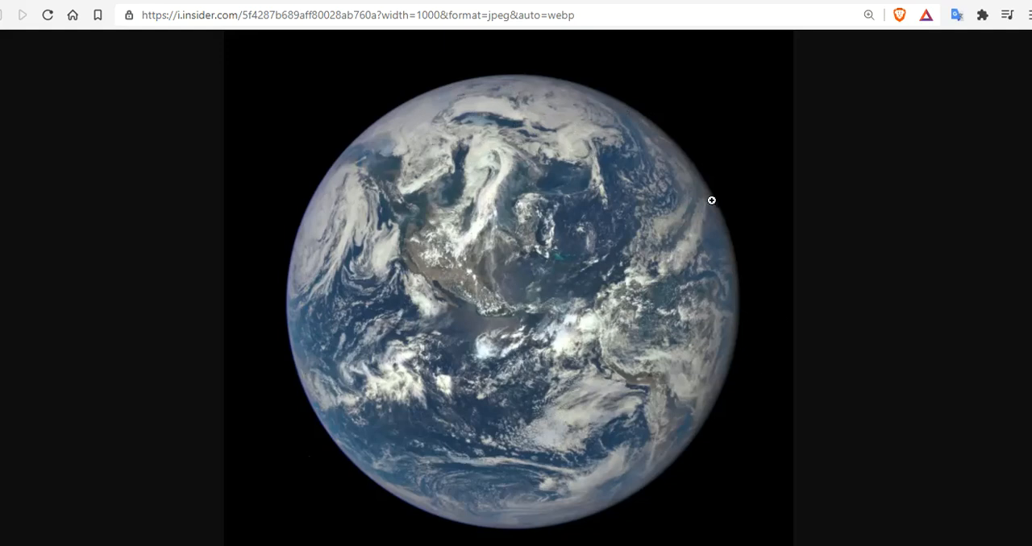
pyautogui.moveTo(838, 216)
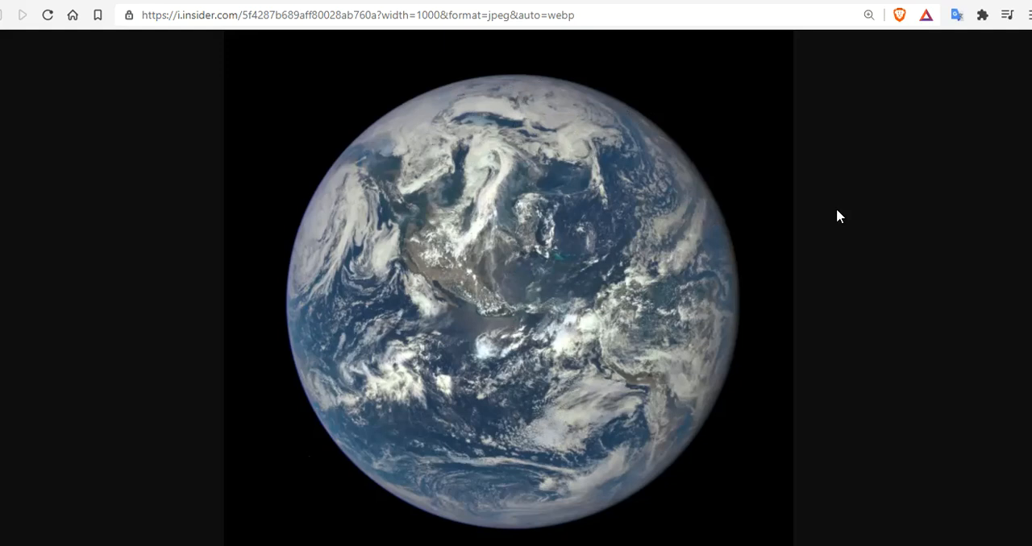
pyautogui.moveTo(207, 332)
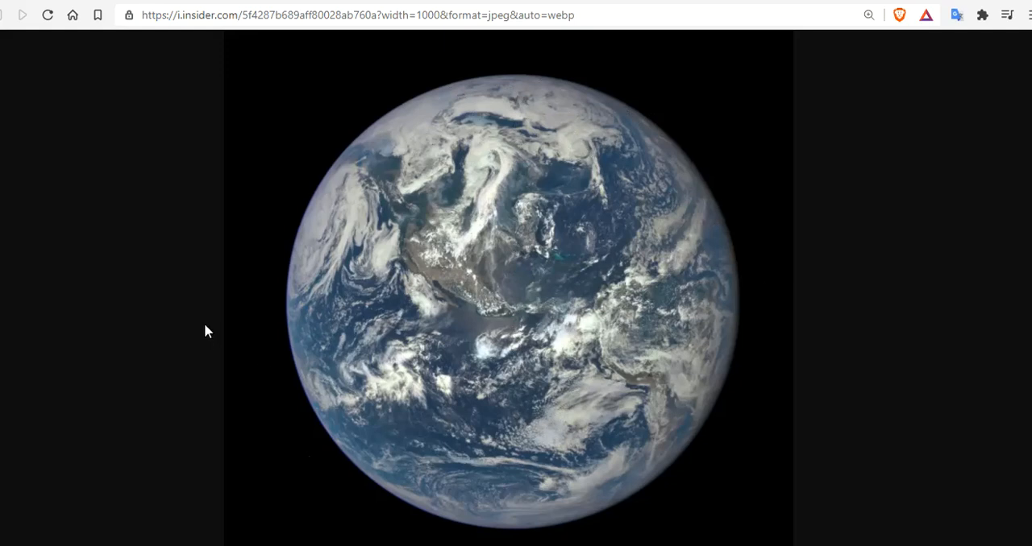
pyautogui.moveTo(834, 301)
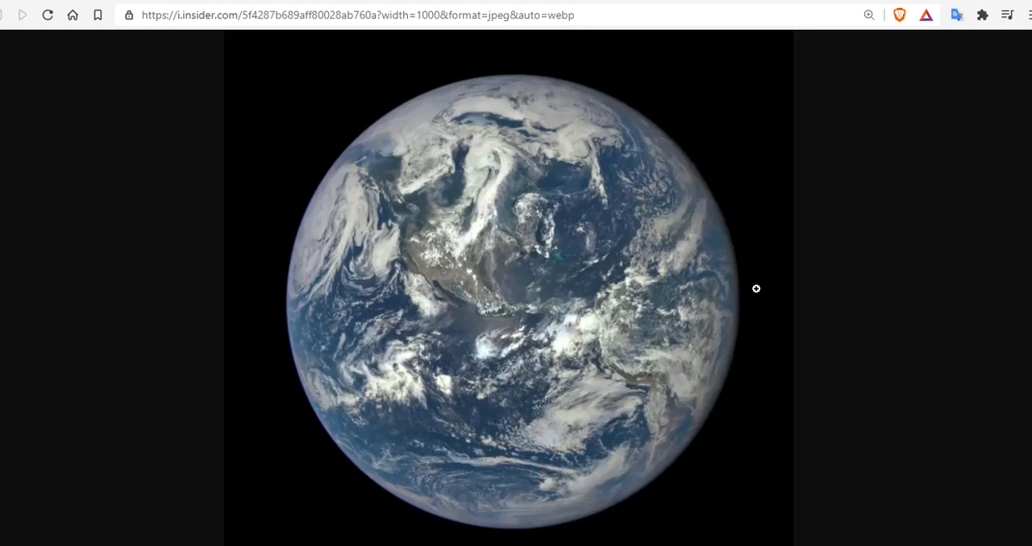
pyautogui.moveTo(741, 260)
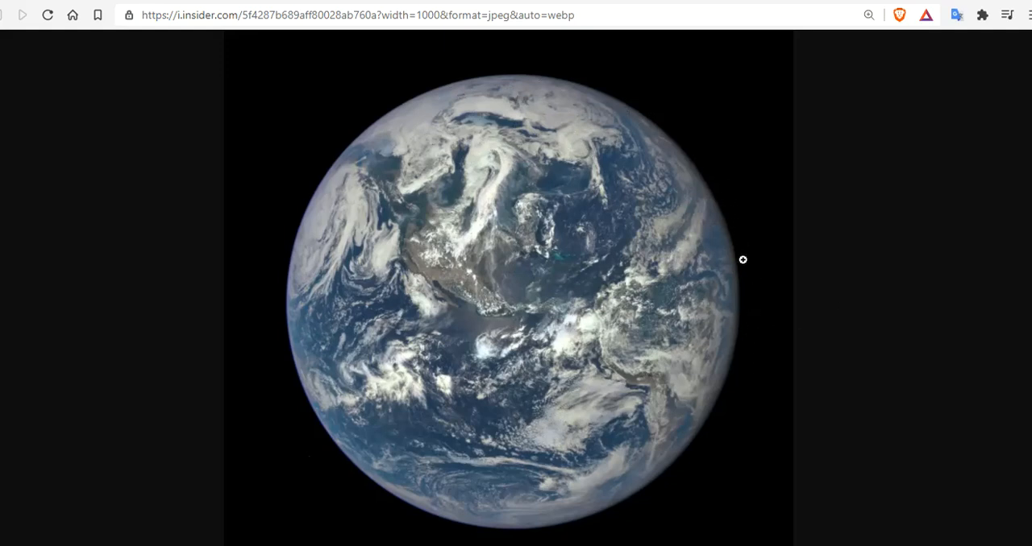
pyautogui.moveTo(740, 234)
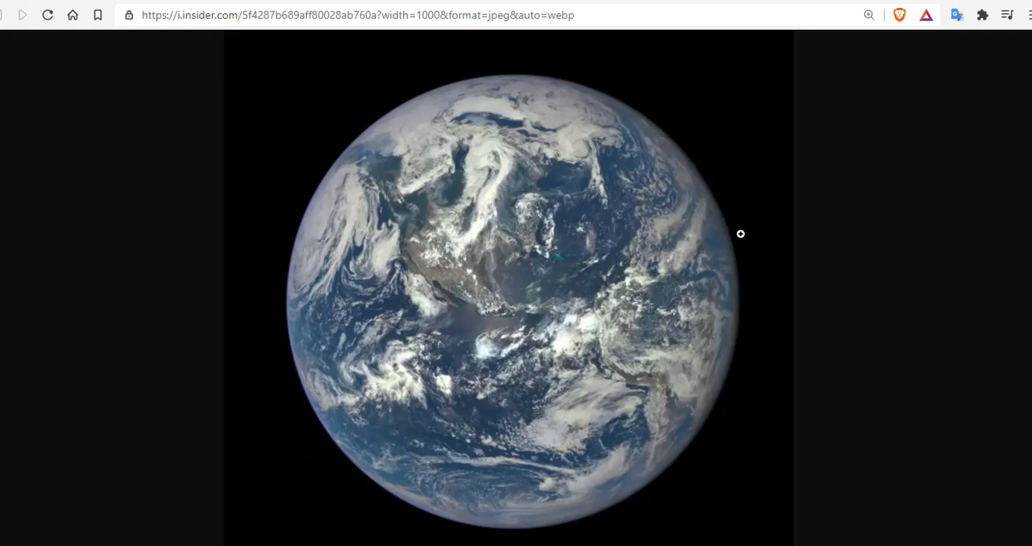
pyautogui.moveTo(725, 206)
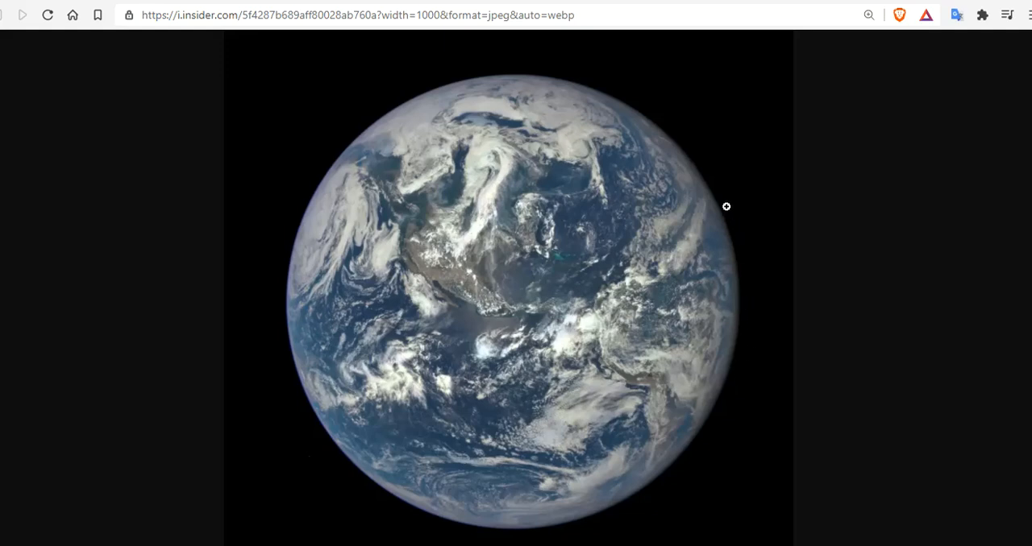
pyautogui.moveTo(411, 125)
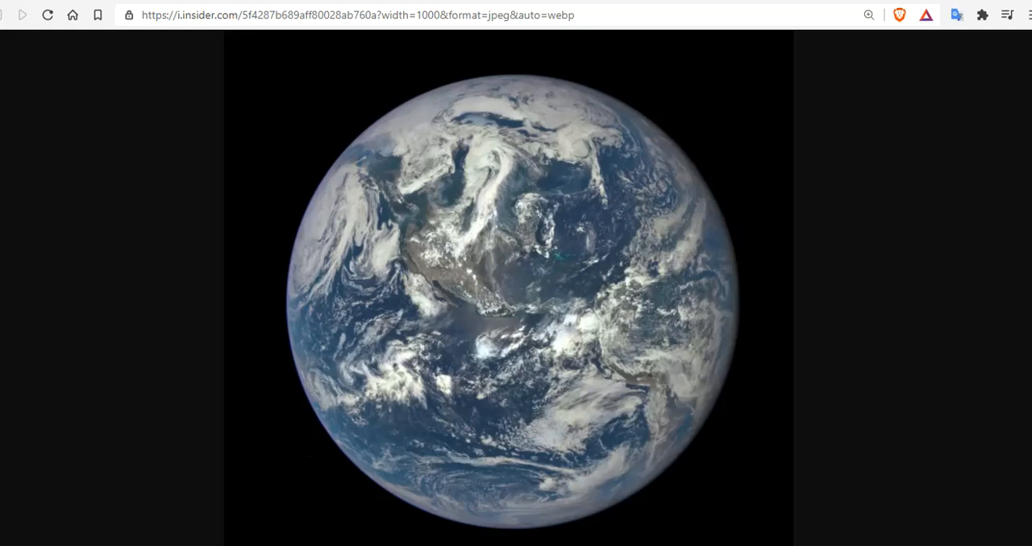
pyautogui.moveTo(349, 90)
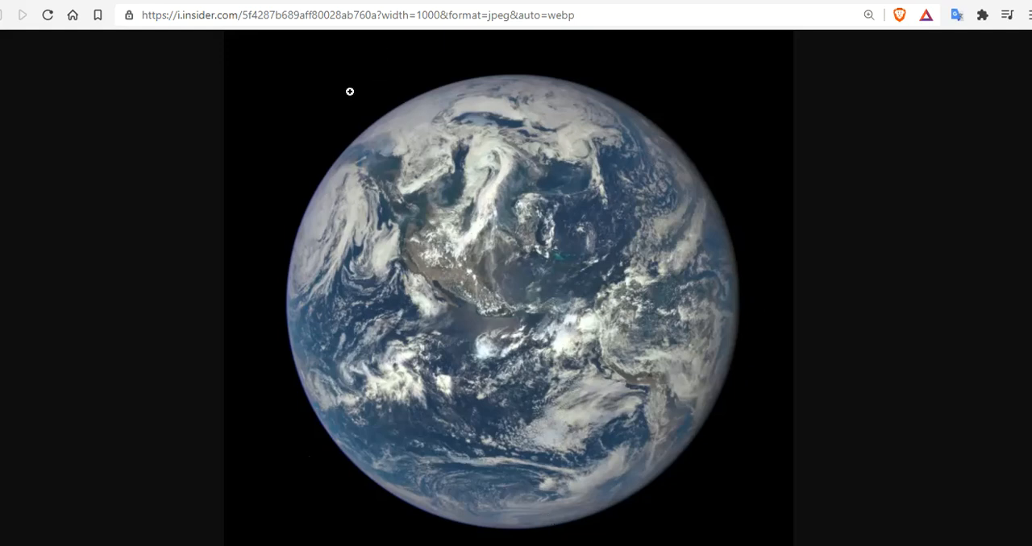
pyautogui.moveTo(528, 306)
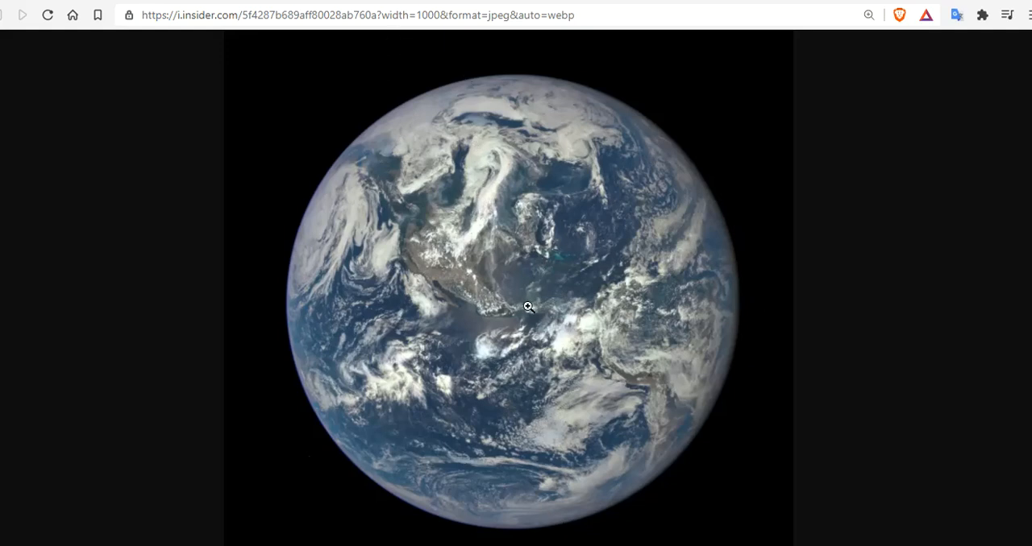
pyautogui.moveTo(642, 119)
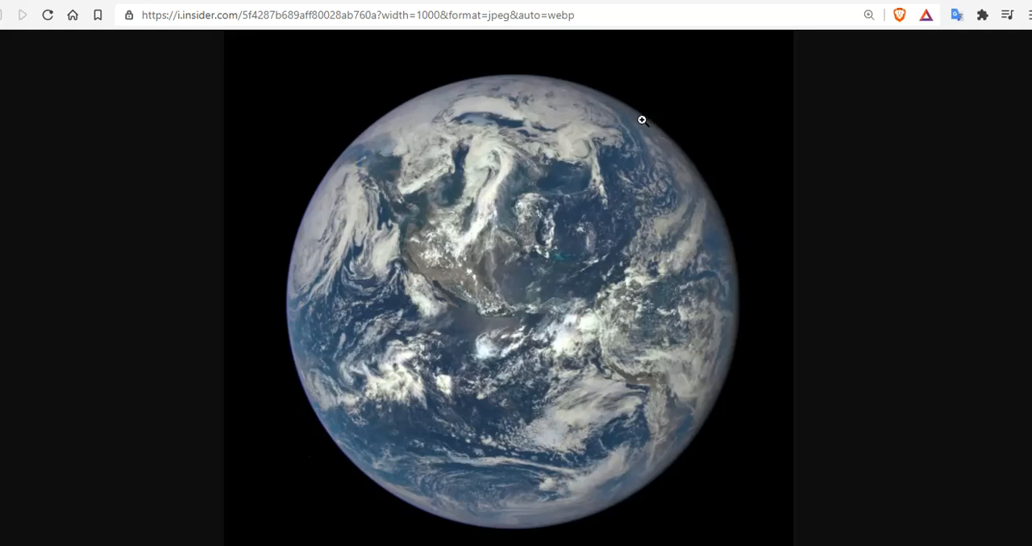
pyautogui.moveTo(635, 177)
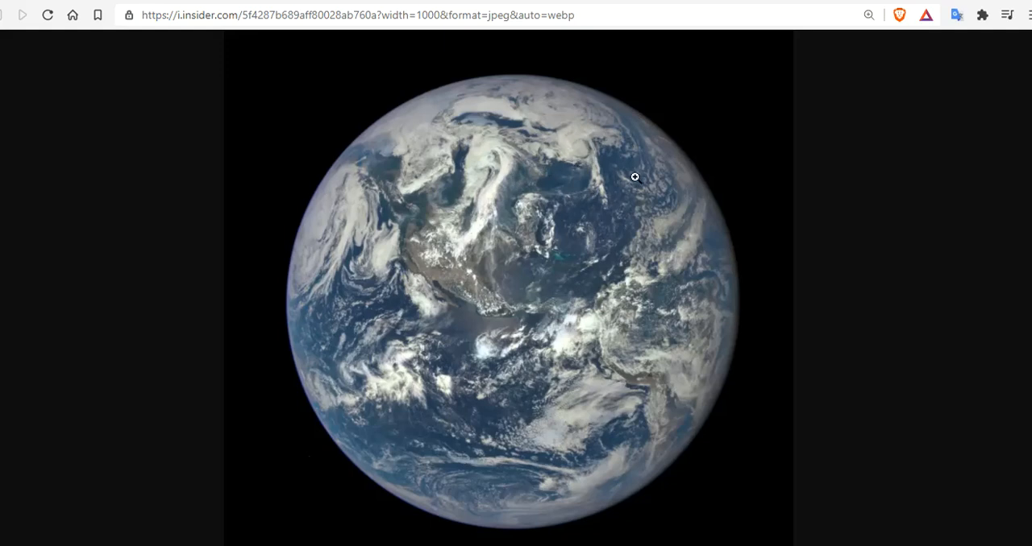
pyautogui.moveTo(394, 87)
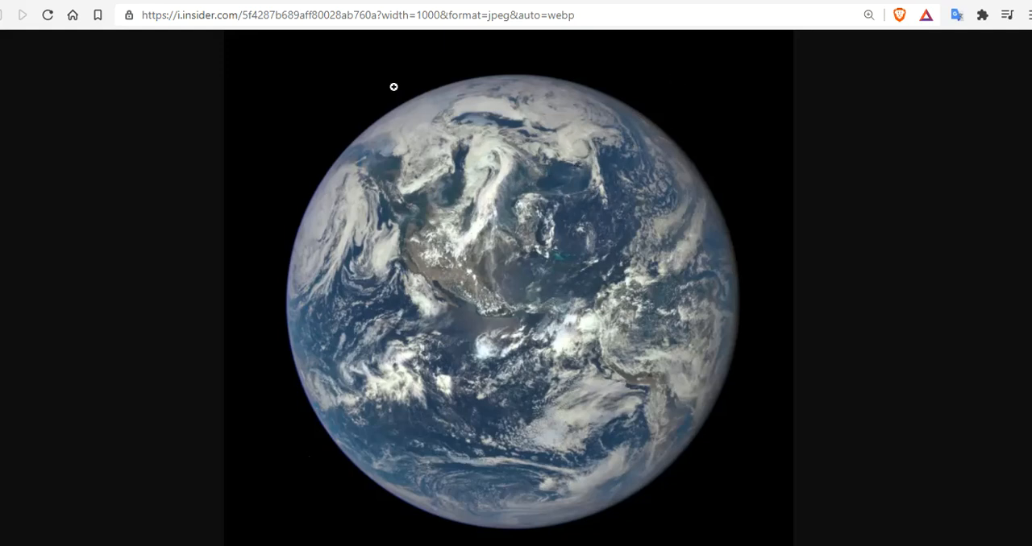
pyautogui.moveTo(426, 85)
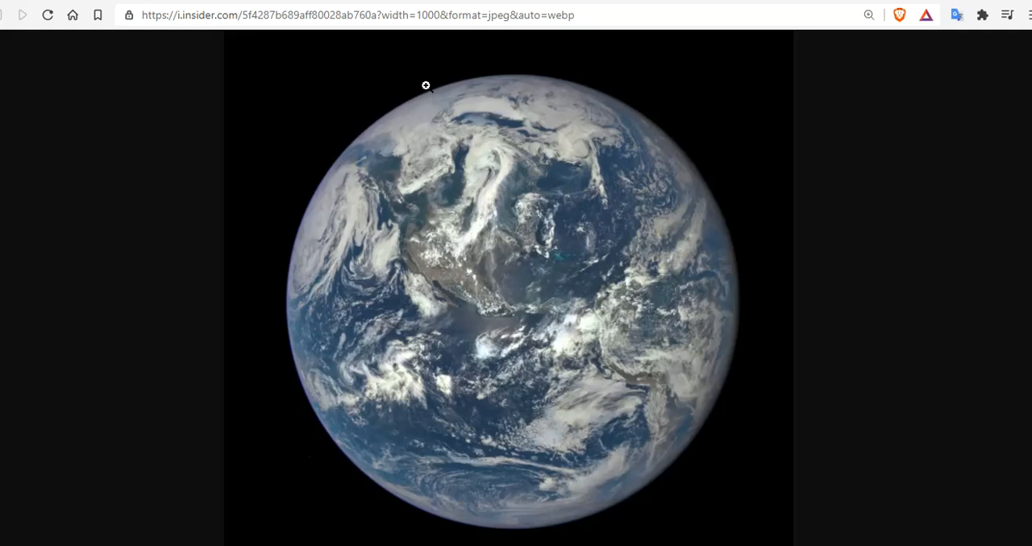
pyautogui.moveTo(620, 172)
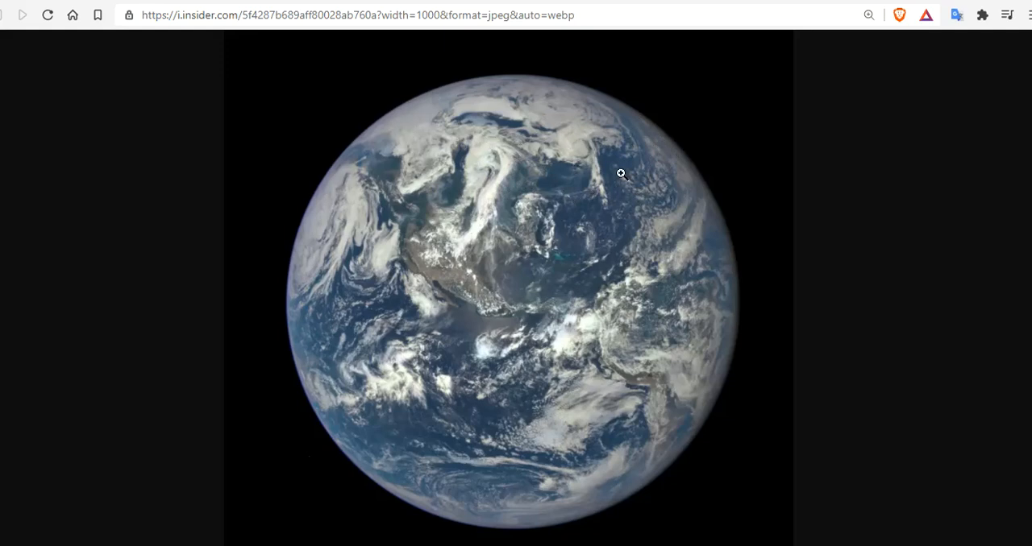
pyautogui.moveTo(523, 123)
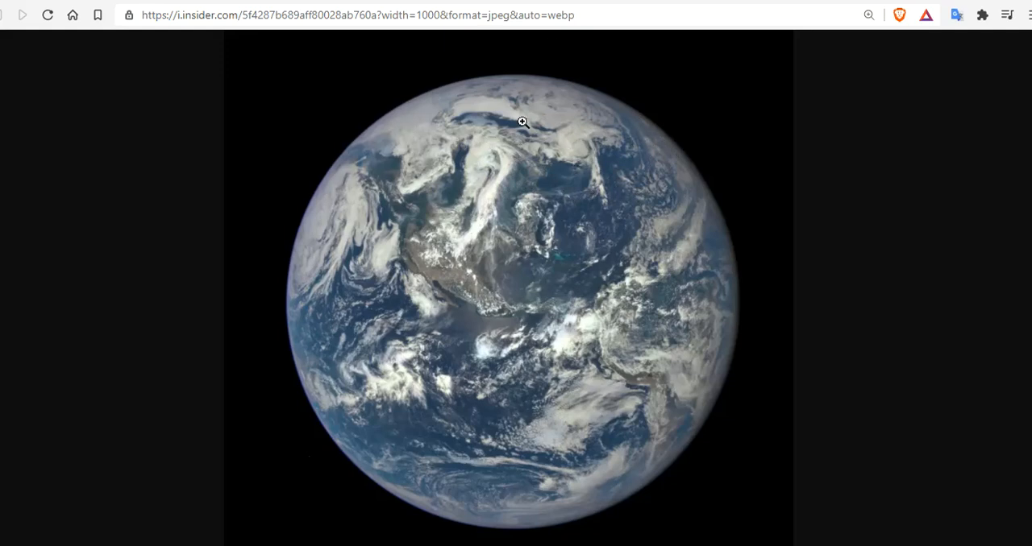
pyautogui.moveTo(511, 76)
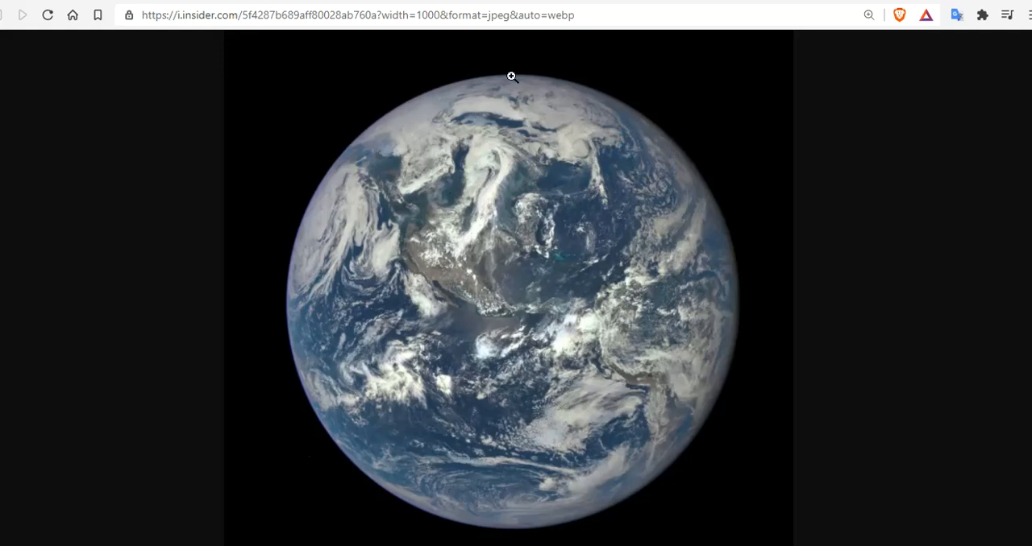
pyautogui.moveTo(627, 146)
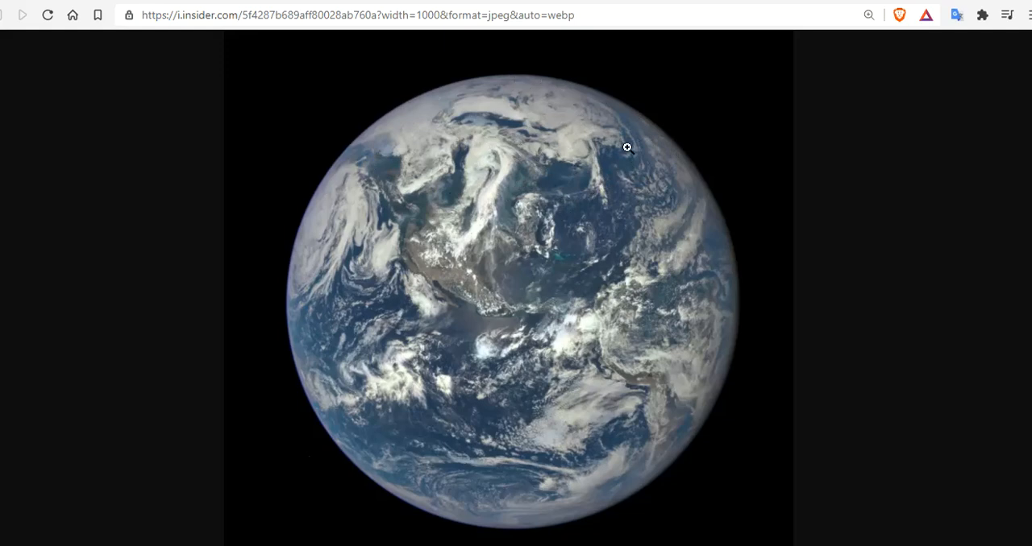
pyautogui.moveTo(555, 310)
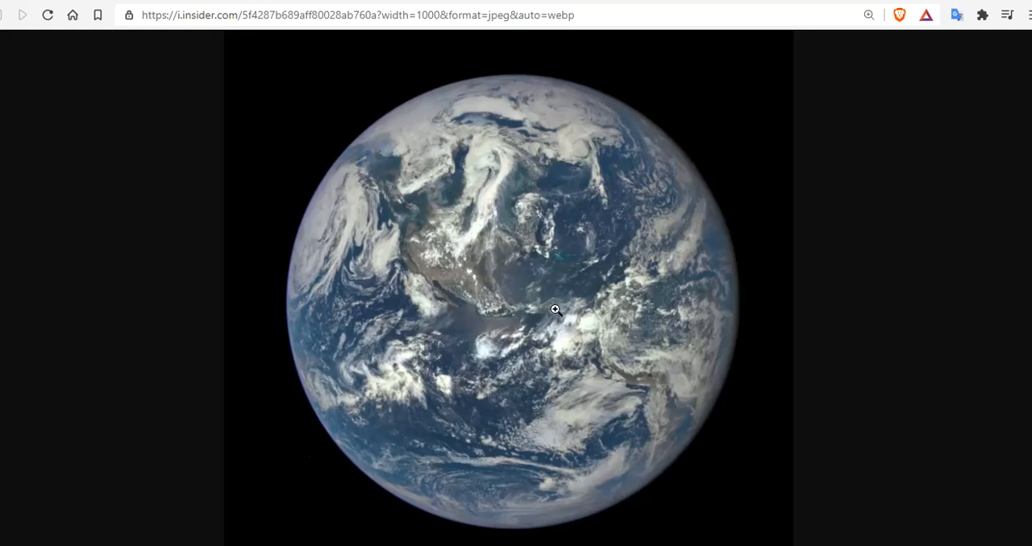
pyautogui.moveTo(519, 268)
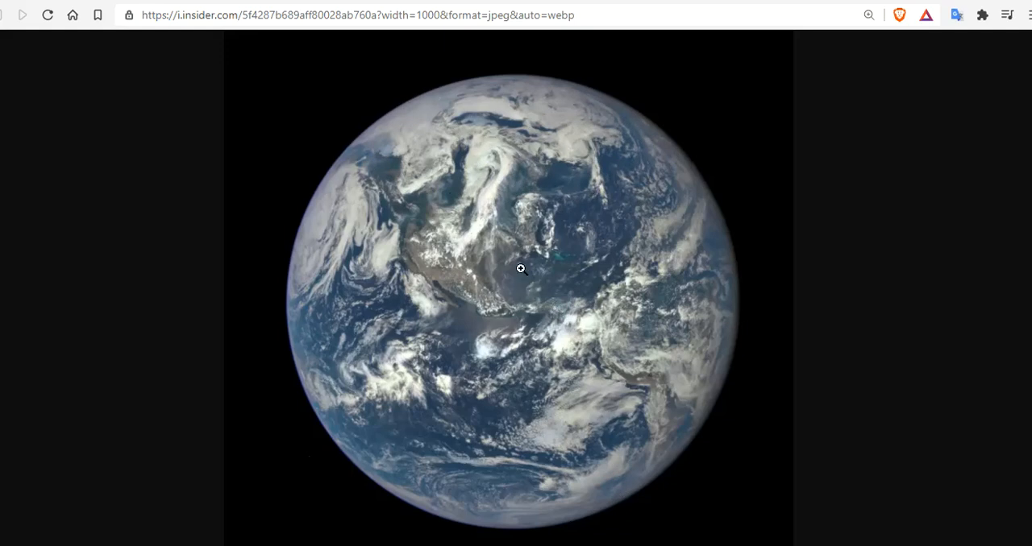
pyautogui.moveTo(584, 314)
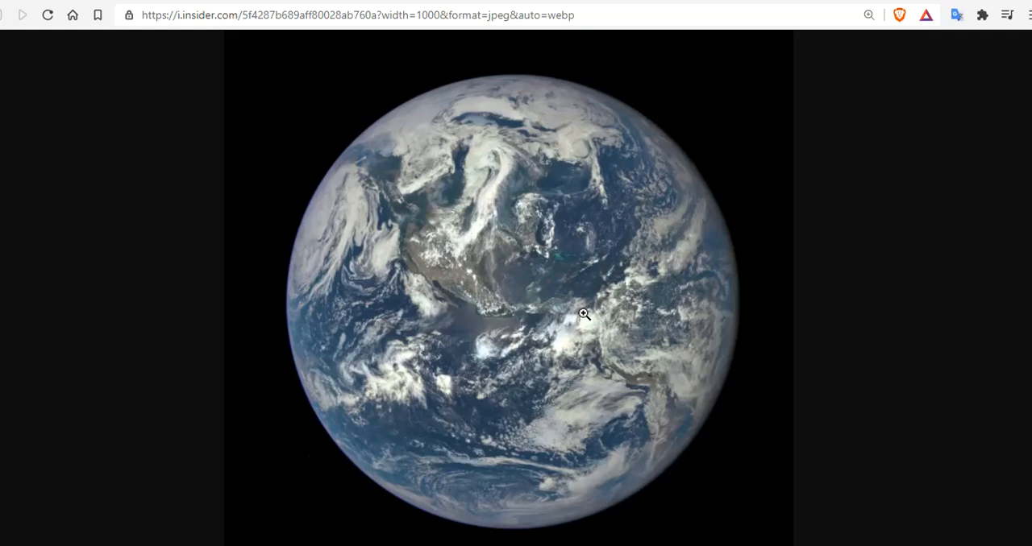
pyautogui.moveTo(529, 459)
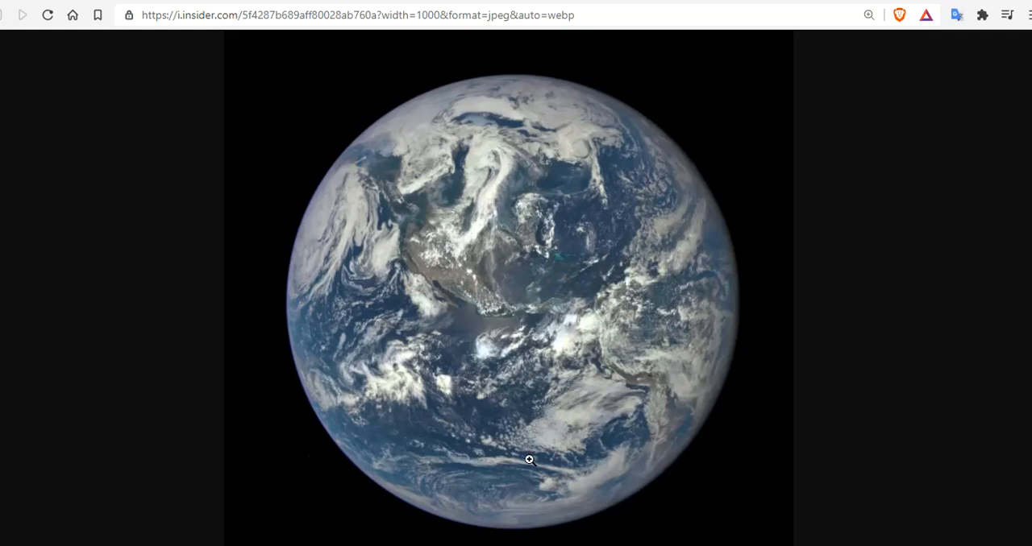
pyautogui.moveTo(703, 93)
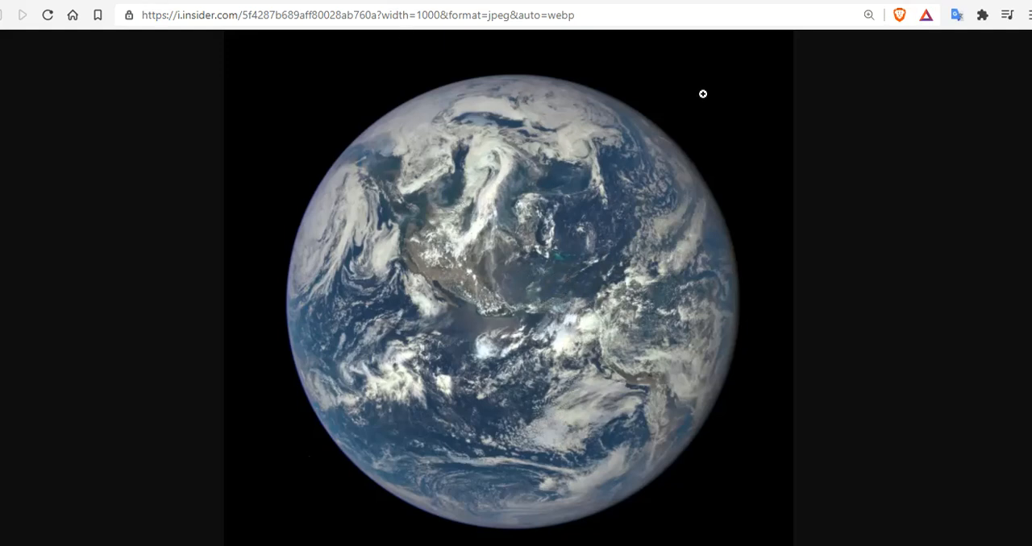
pyautogui.moveTo(392, 129)
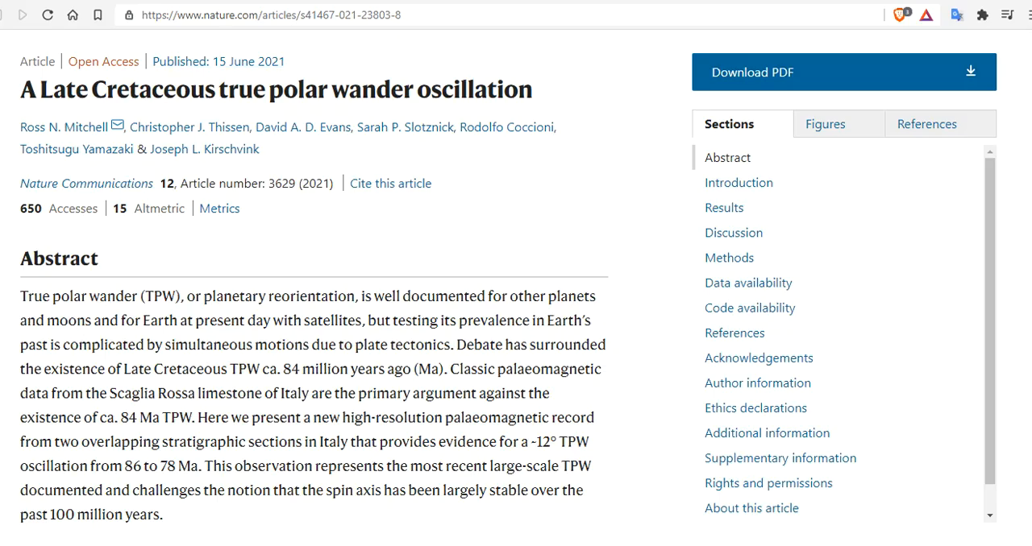
# Select 'True polar wander (TPW)' and 'planetary reorientation' in the Nature abstract while reading.
pyautogui.moveTo(19, 296); pyautogui.dragTo(161, 296)
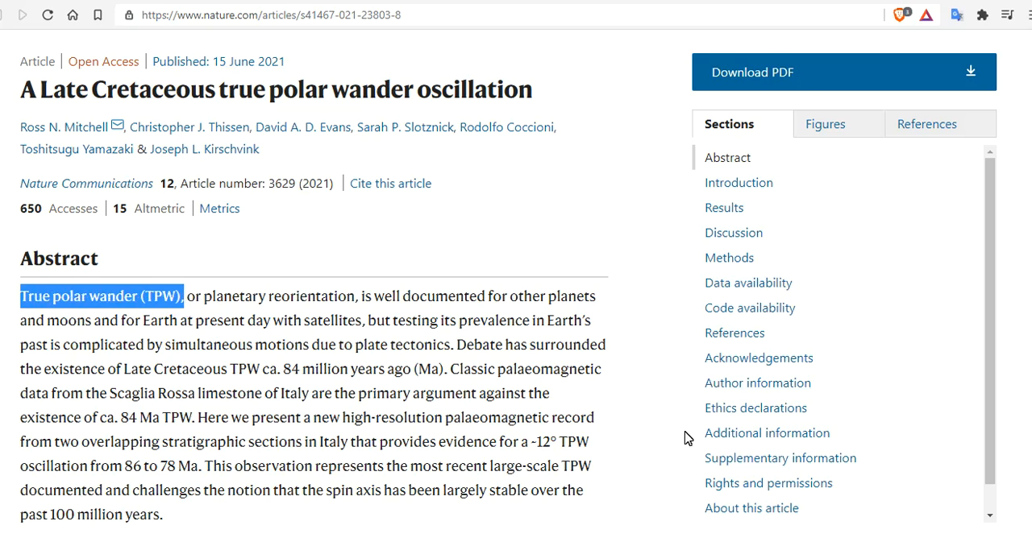
pyautogui.moveTo(215, 296)
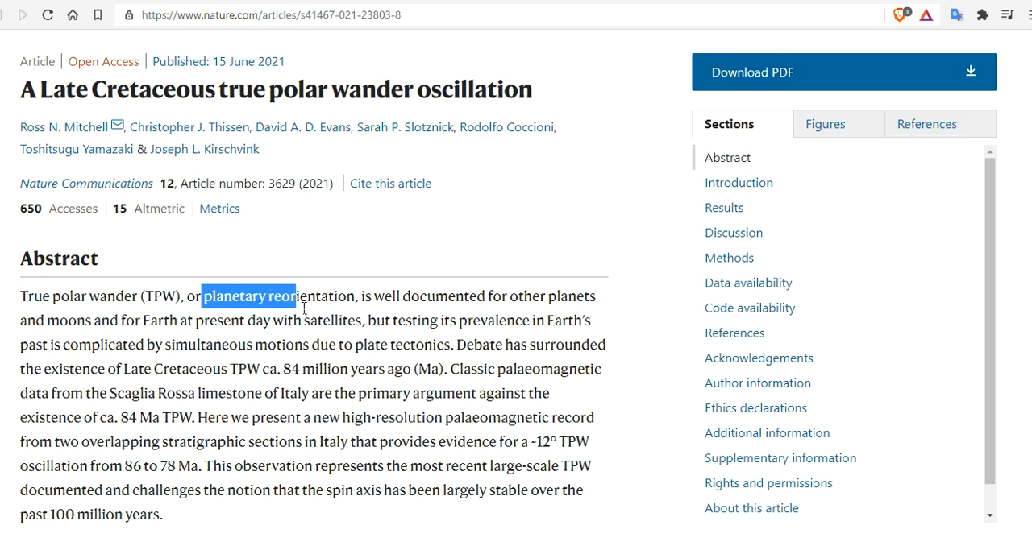
pyautogui.moveTo(297, 296); pyautogui.dragTo(354, 296)
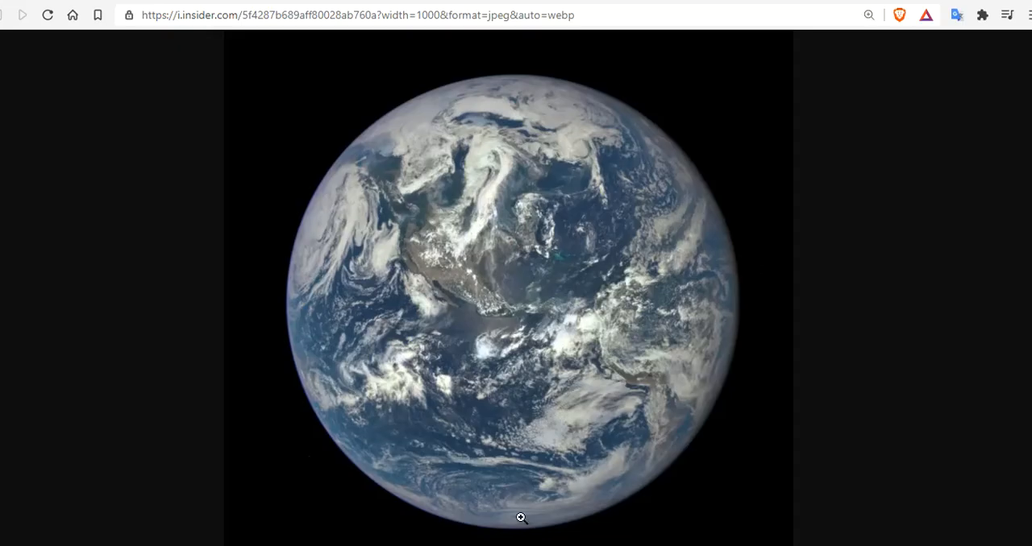
pyautogui.moveTo(435, 271)
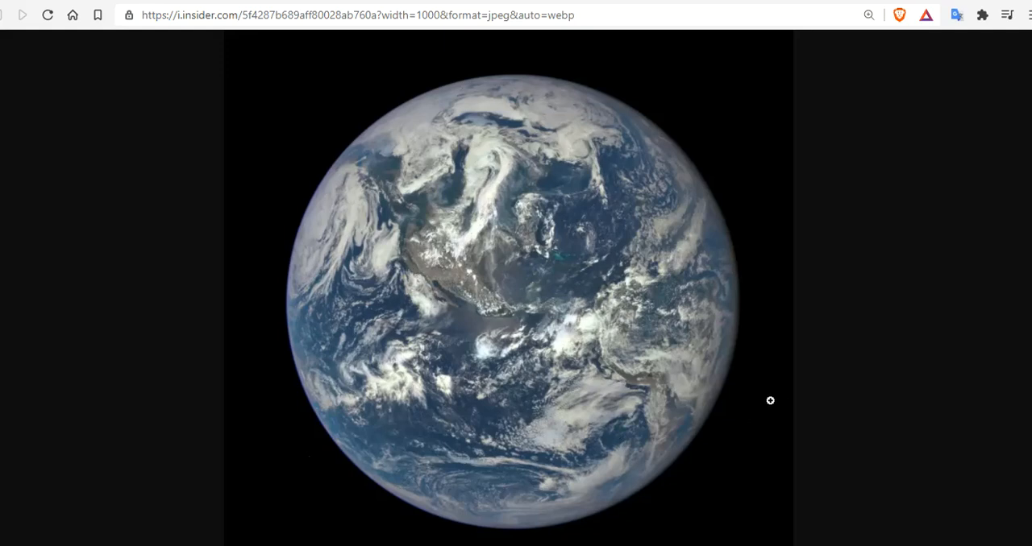
pyautogui.moveTo(532, 332)
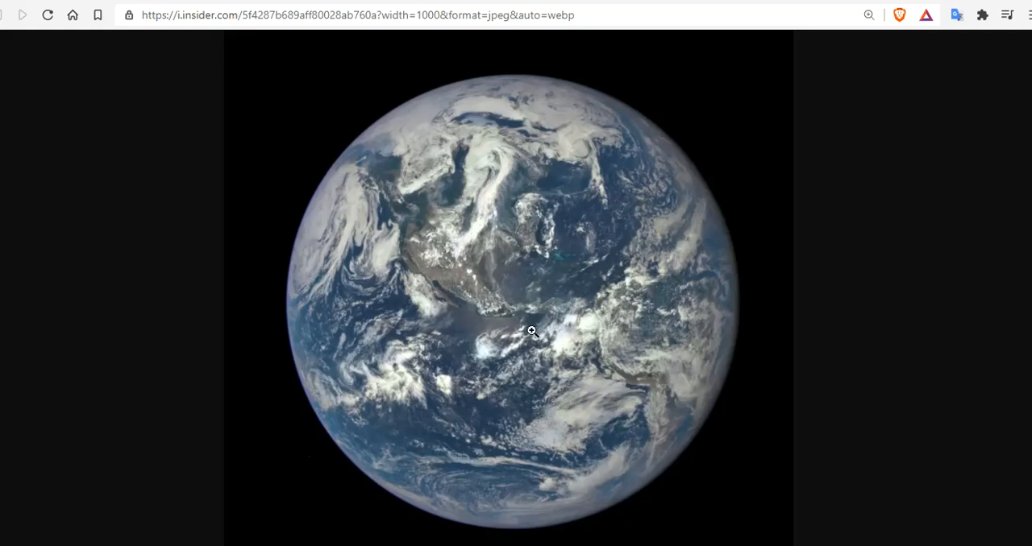
pyautogui.moveTo(518, 321)
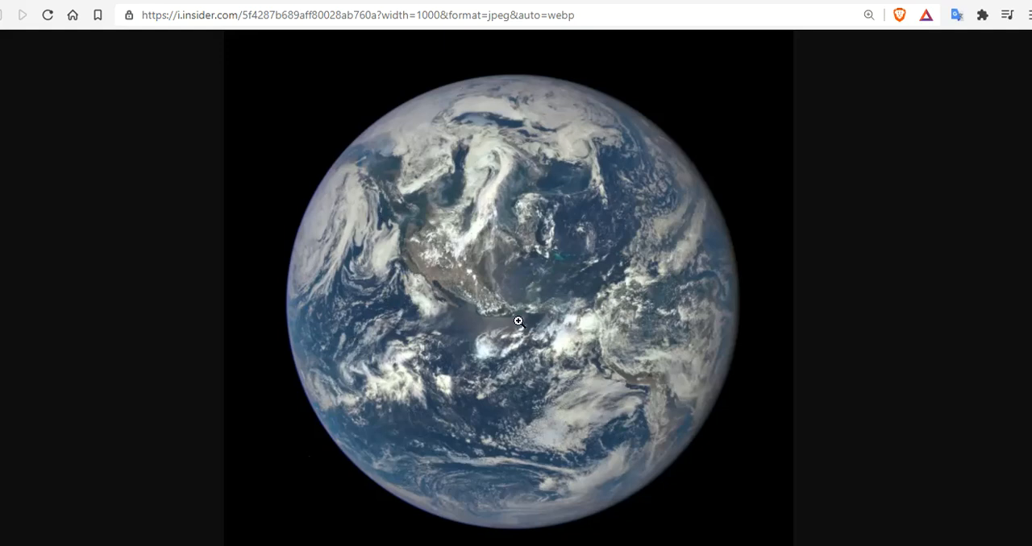
pyautogui.moveTo(448, 258)
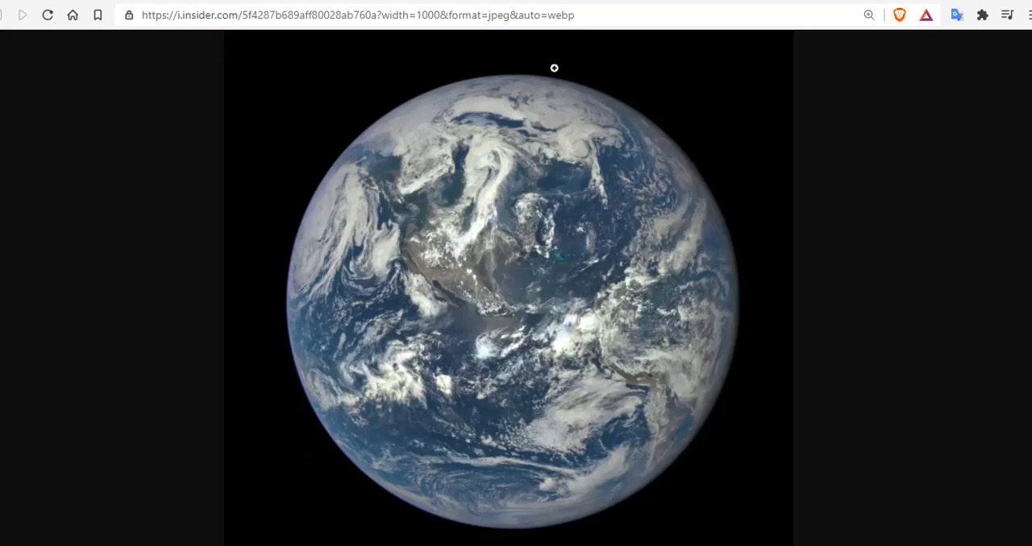
pyautogui.moveTo(374, 132)
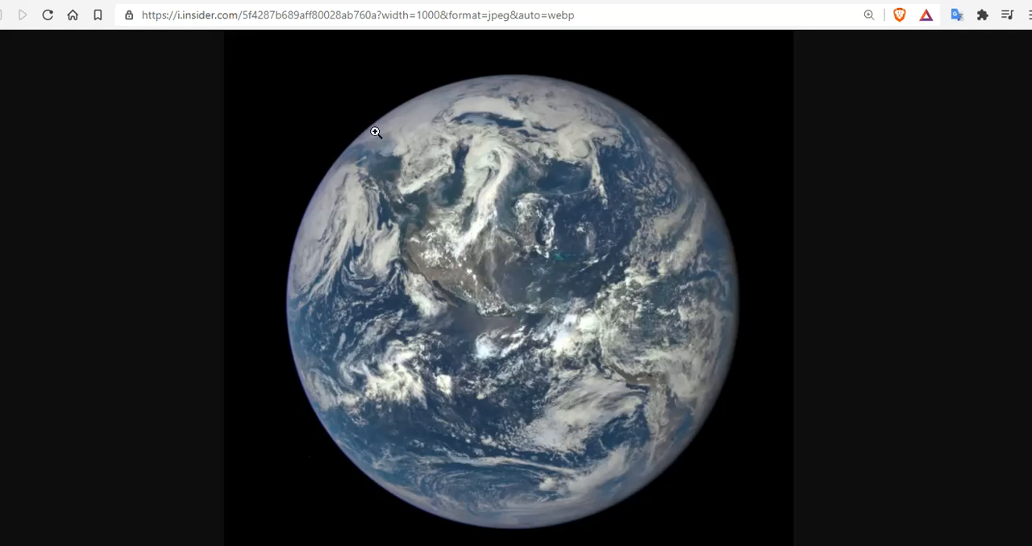
pyautogui.moveTo(329, 40)
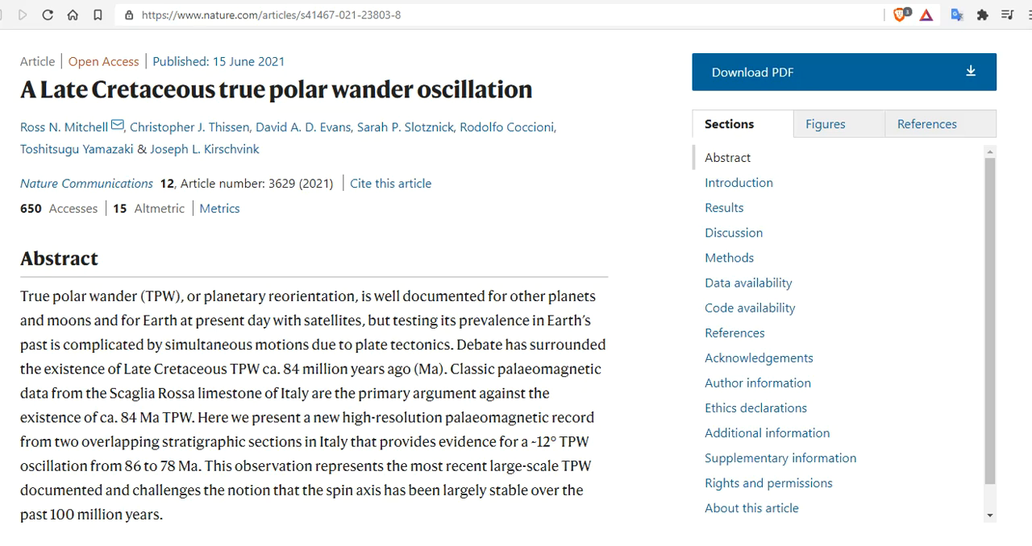
pyautogui.moveTo(758, 432)
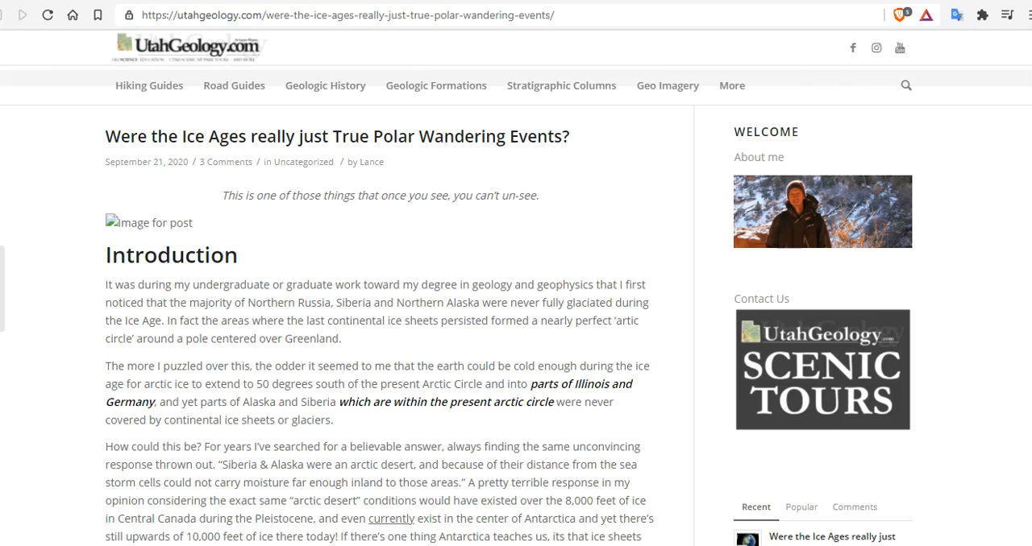
pyautogui.moveTo(886, 158)
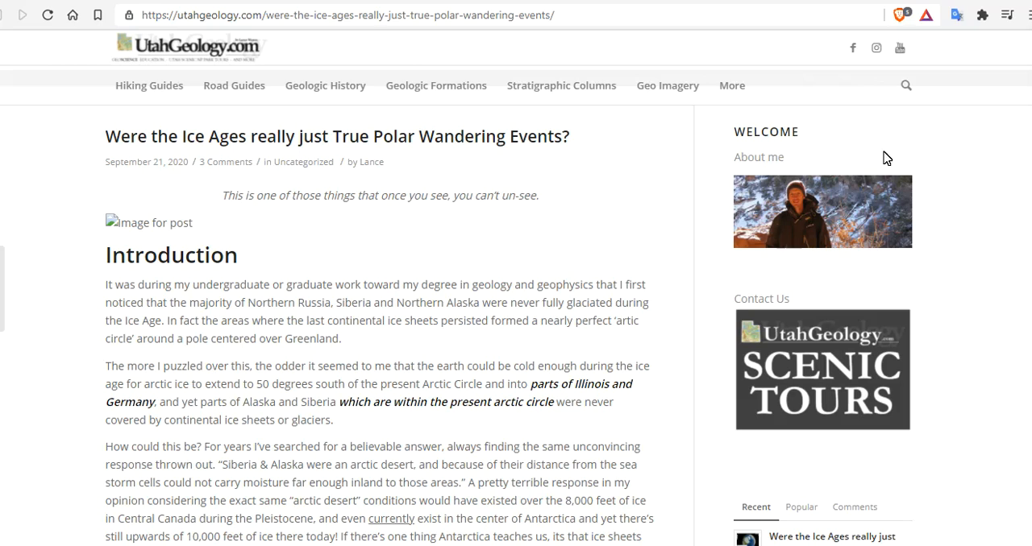
# Scroll down the UtahGeology post to the Breathing Earth snow-cover image.
pyautogui.scroll(-3)
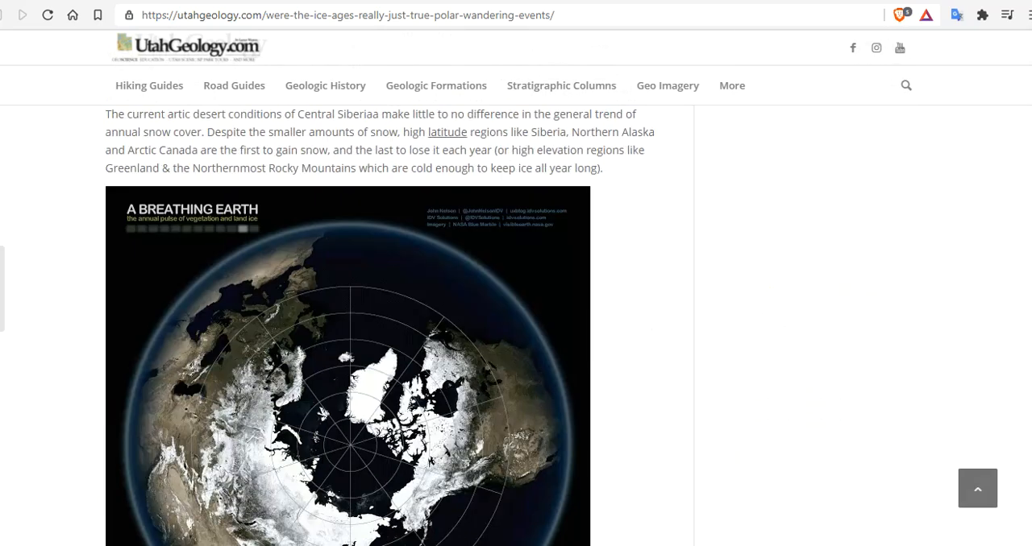
pyautogui.scroll(-3)
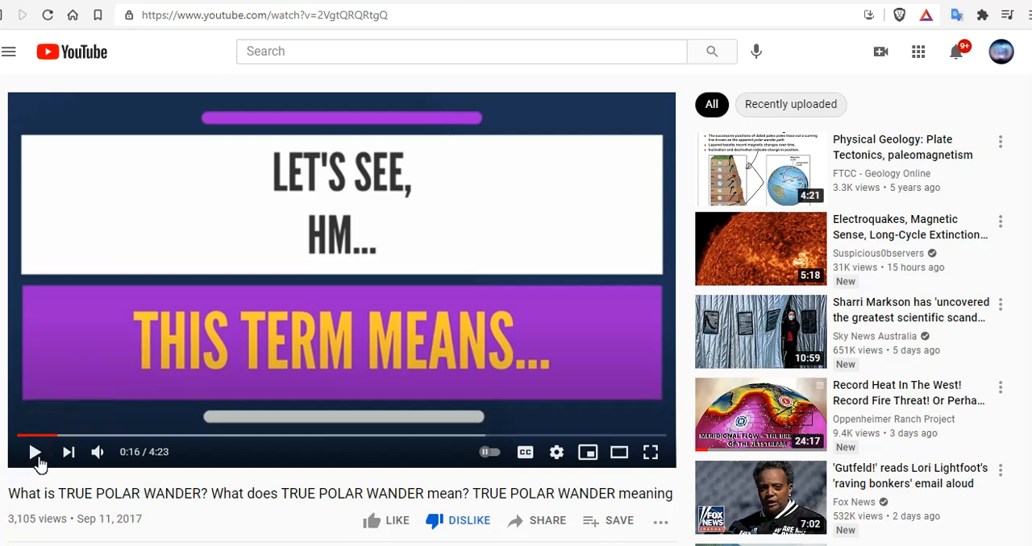
pyautogui.moveTo(36, 451)
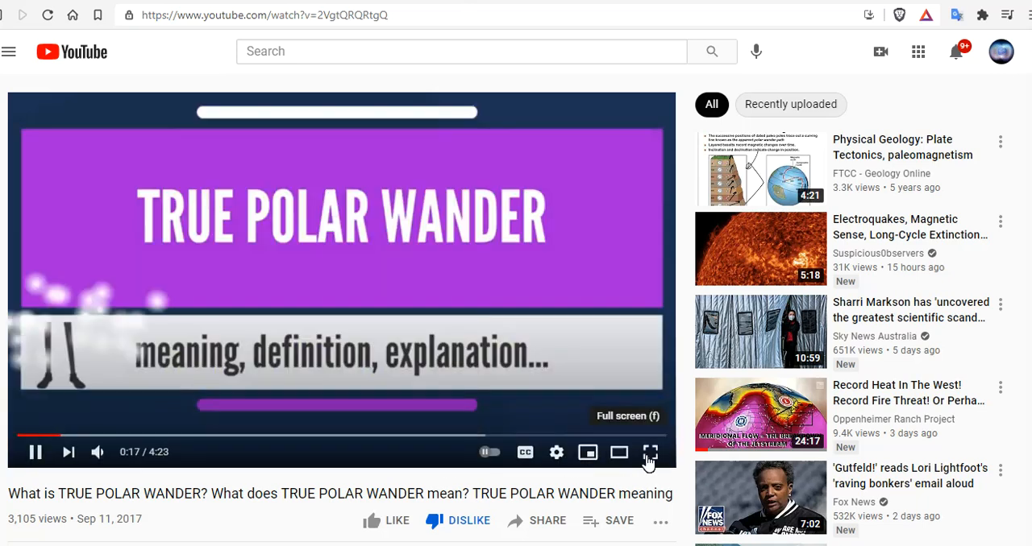
# Watch the True Polar Wander explainer full screen, then pause it.
pyautogui.click(650, 451)
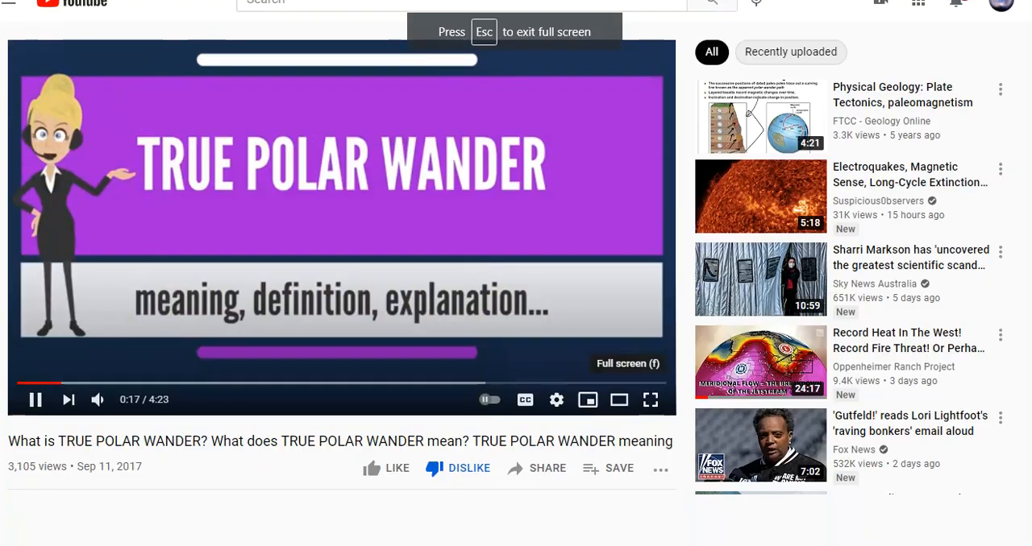
pyautogui.click(651, 400)
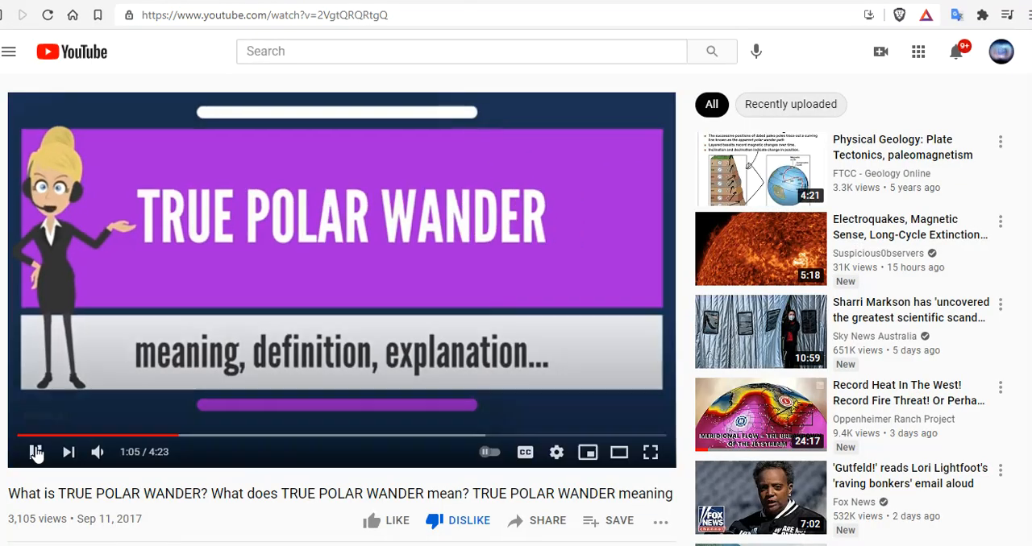
pyautogui.click(35, 451)
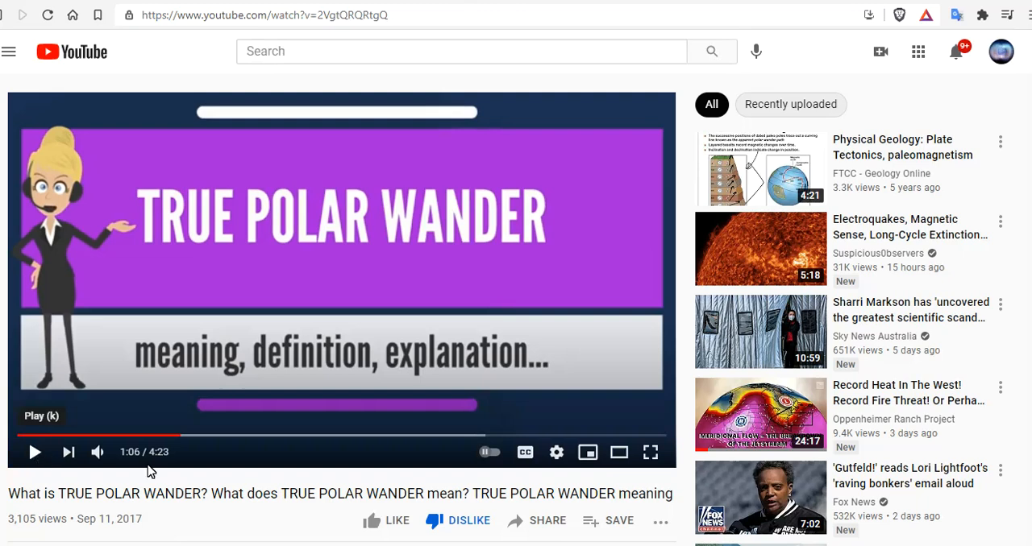
pyautogui.moveTo(287, 492)
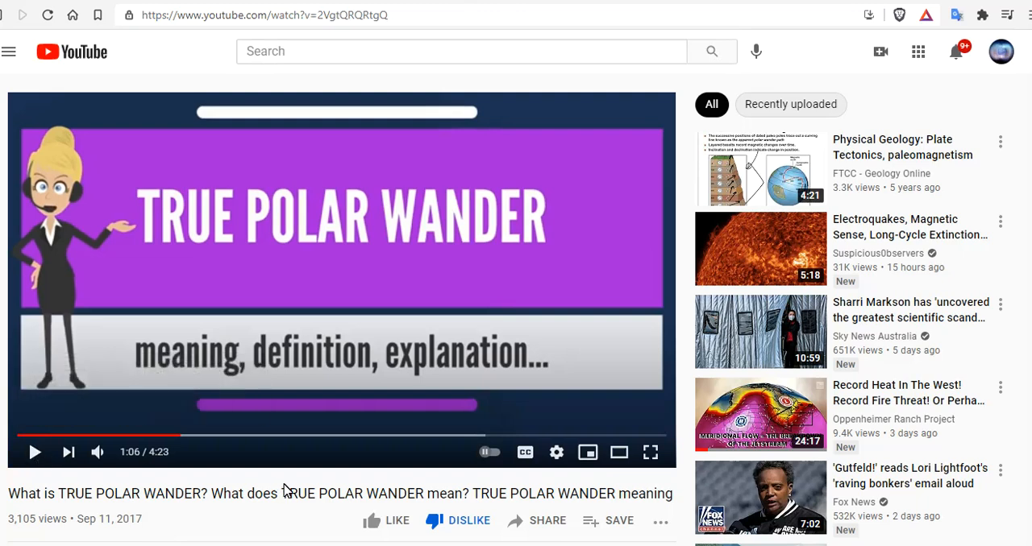
pyautogui.scroll(-3)
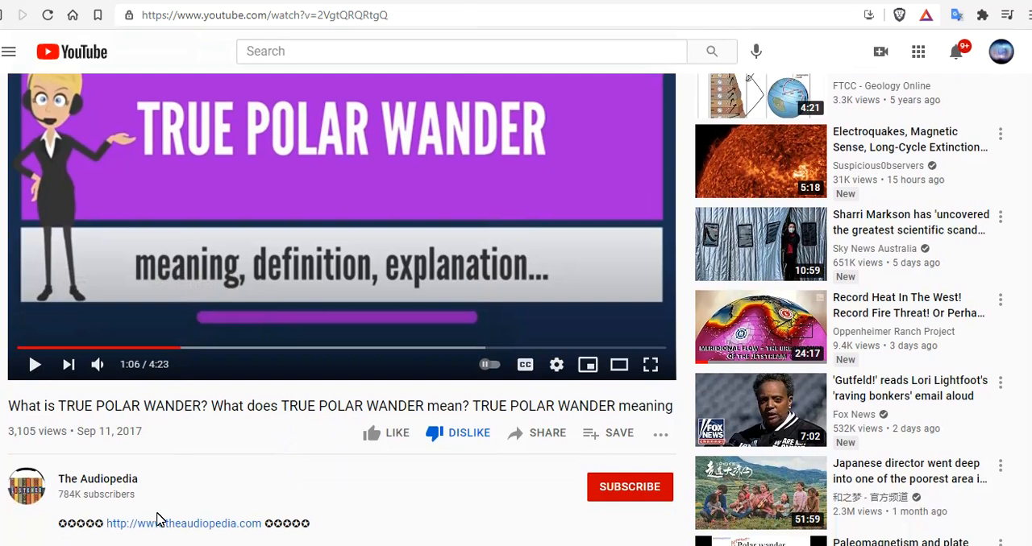
pyautogui.moveTo(75, 509)
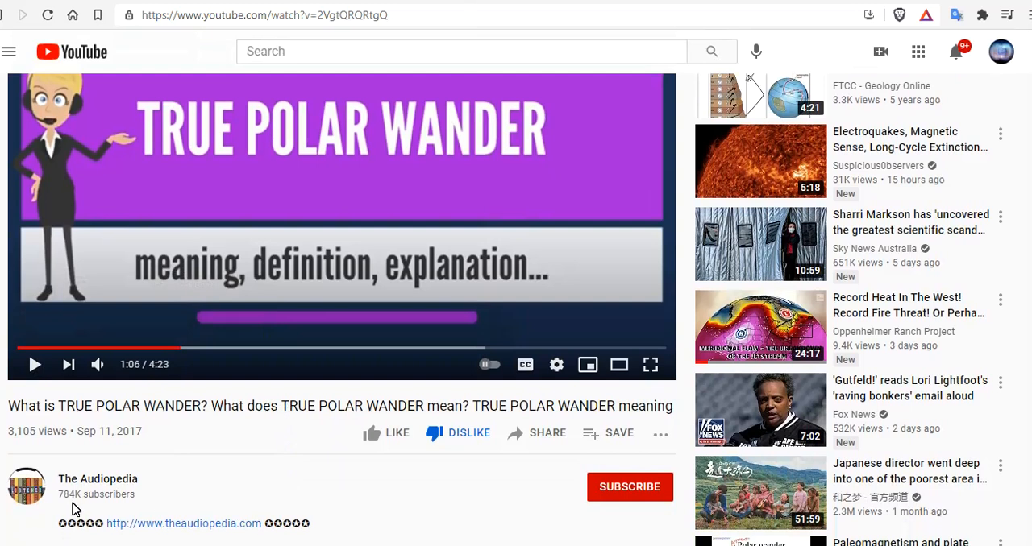
pyautogui.scroll(-3)
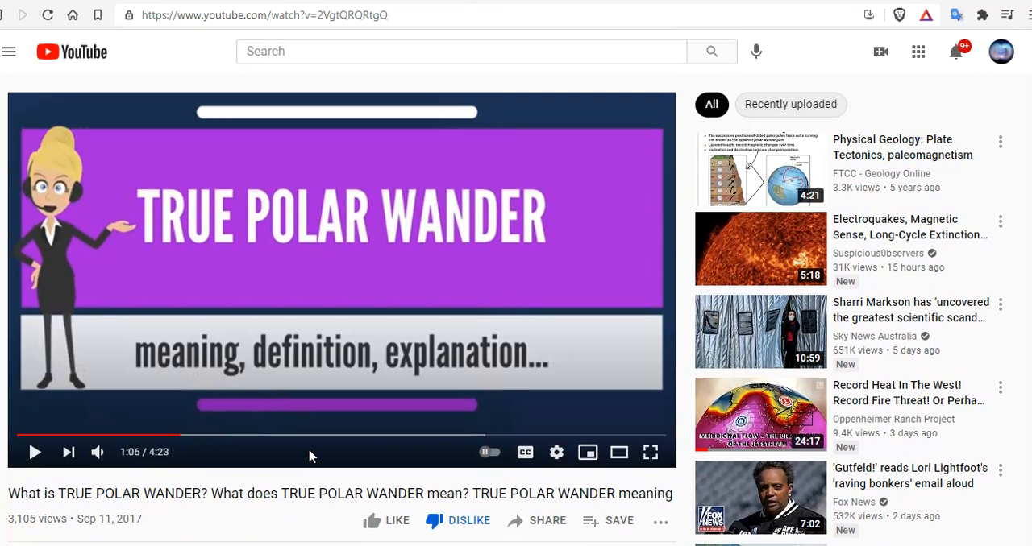
pyautogui.moveTo(45, 435)
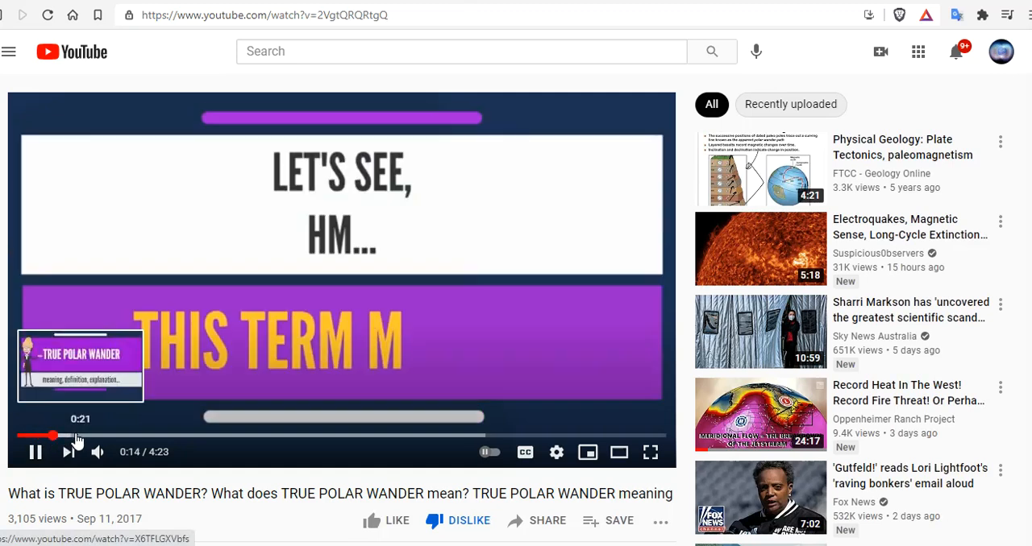
# Jump the explainer back to about 0:20 and resume playing from there.
pyautogui.click(36, 451)
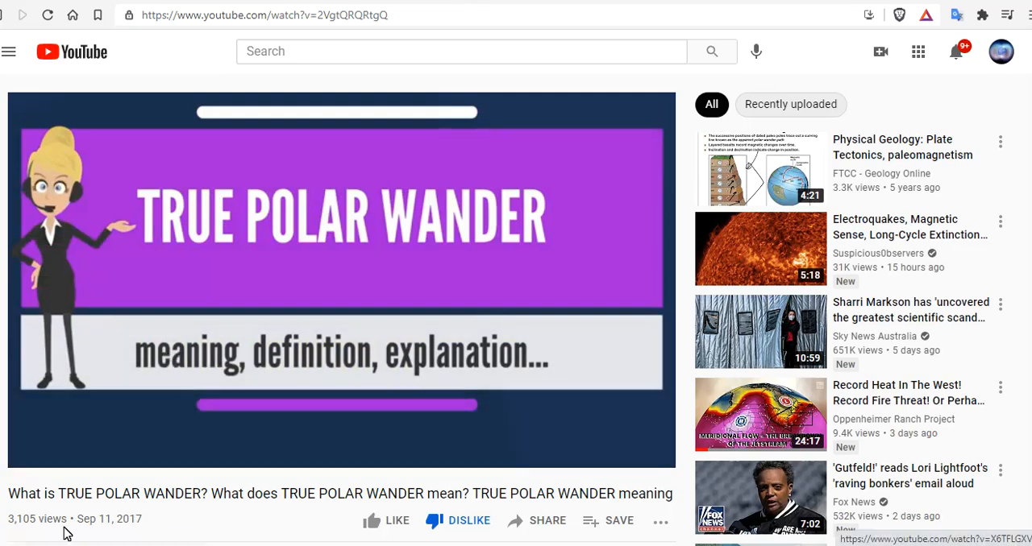
pyautogui.click(35, 451)
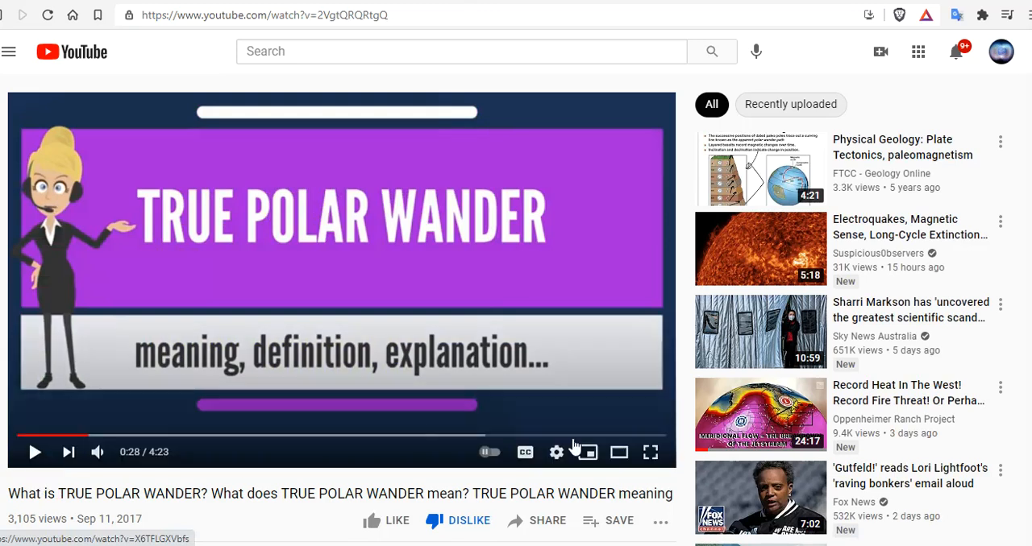
pyautogui.moveTo(649, 452)
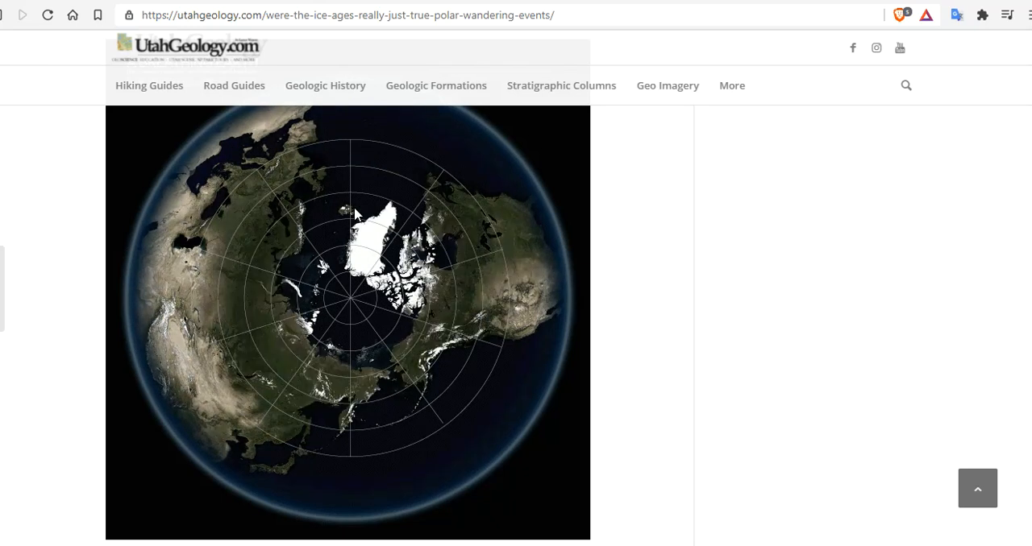
# Scroll the UtahGeology article down to the A Breathing Earth snow-cover image.
pyautogui.scroll(-3)
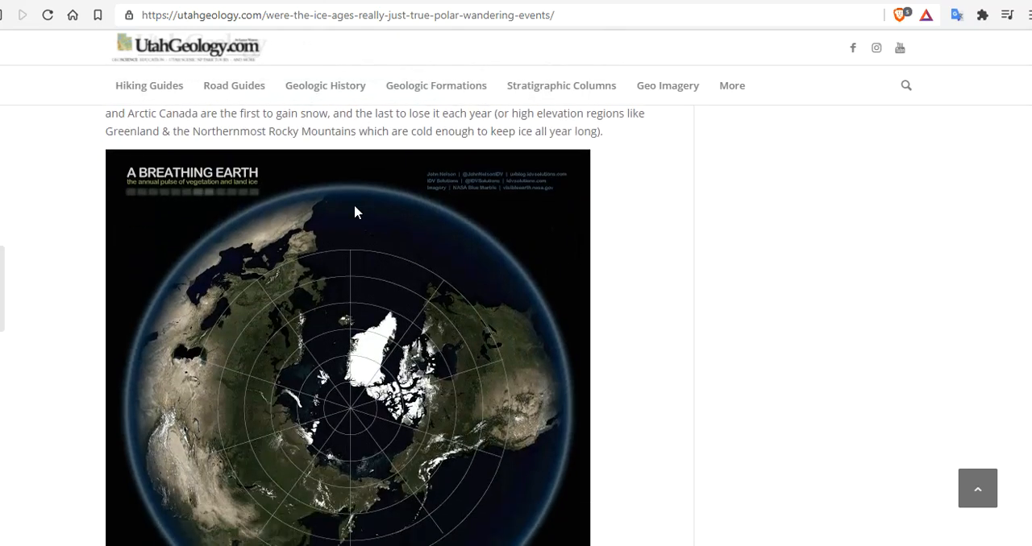
pyautogui.scroll(-3)
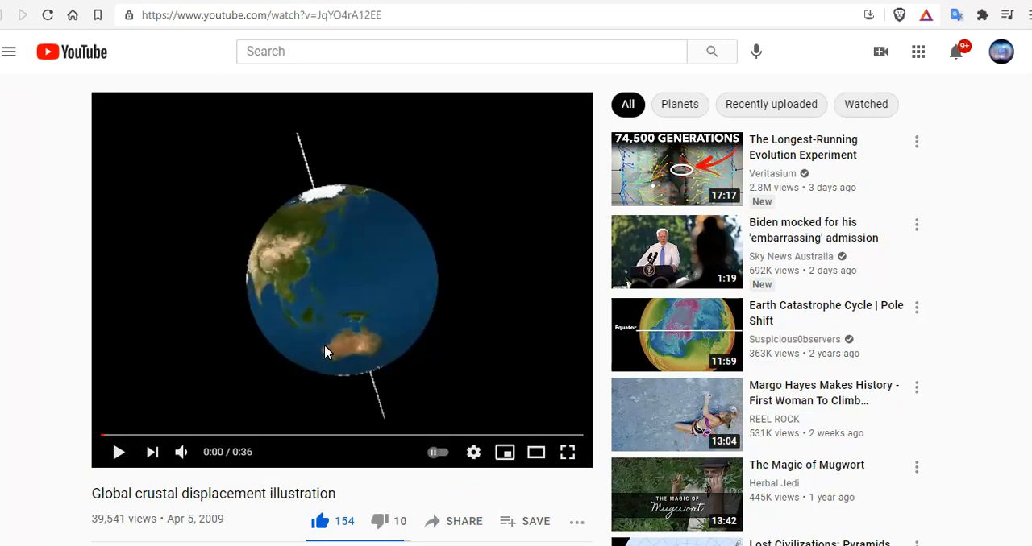
# Play the Global crustal displacement illustration video full screen from its start.
pyautogui.scroll(-3)
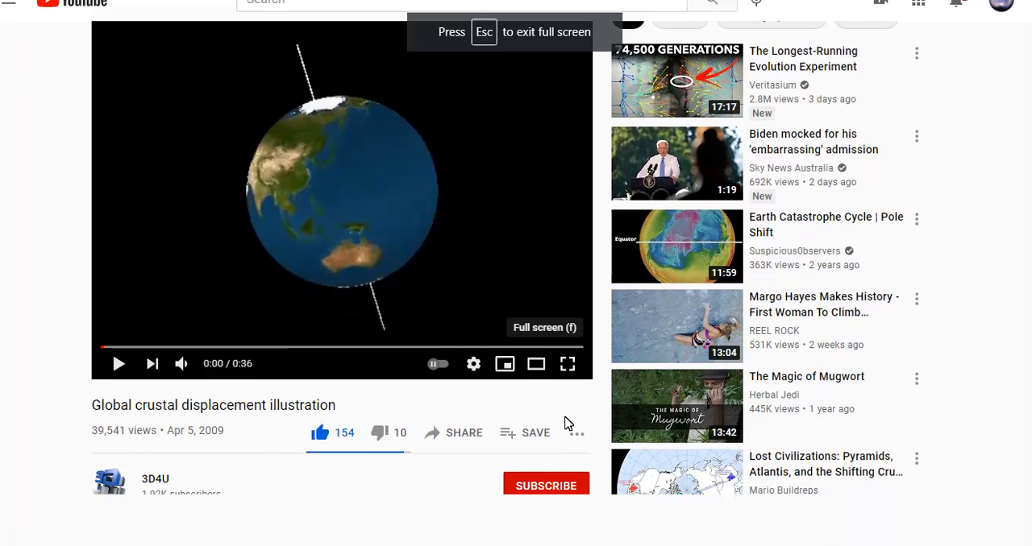
pyautogui.click(568, 364)
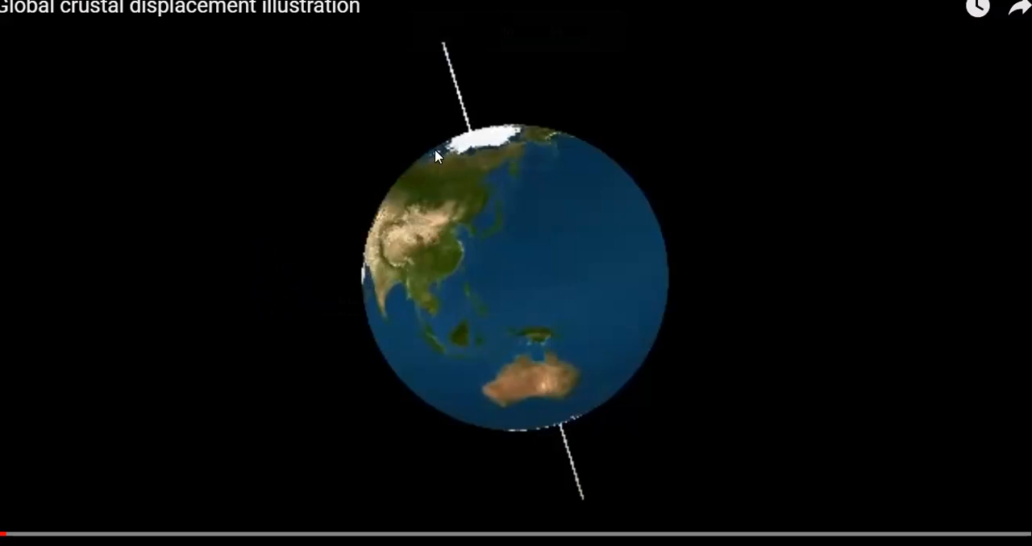
pyautogui.moveTo(453, 145)
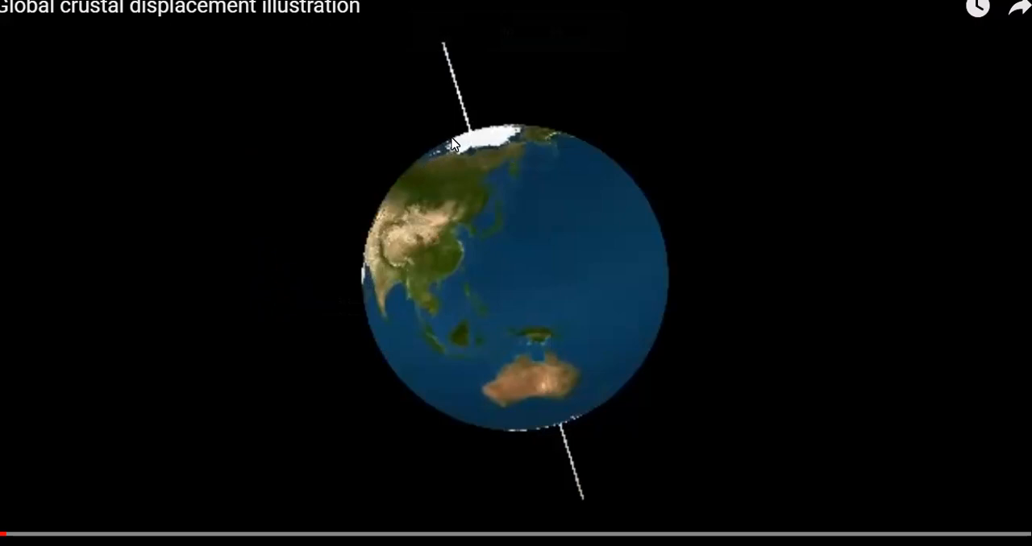
pyautogui.moveTo(472, 137)
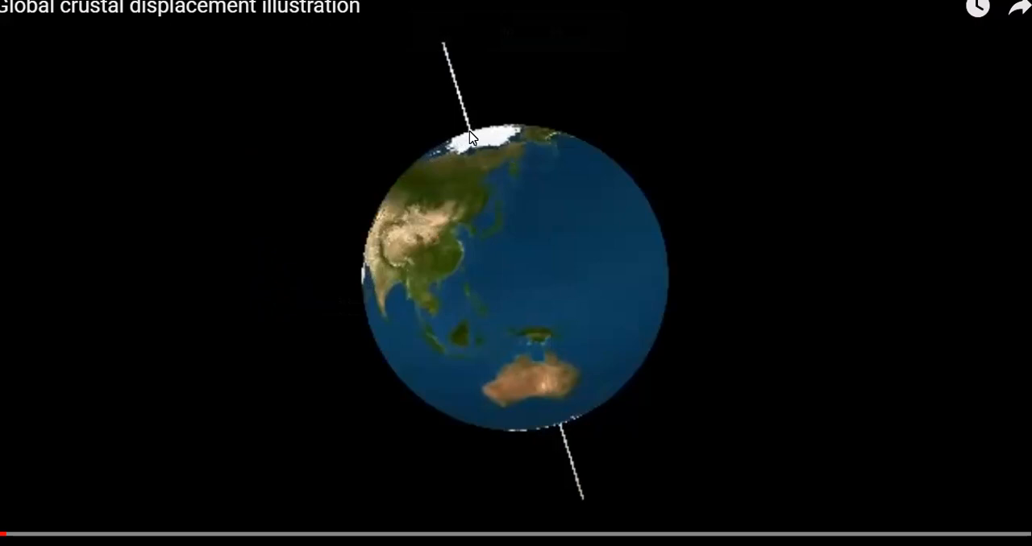
pyautogui.moveTo(398, 192)
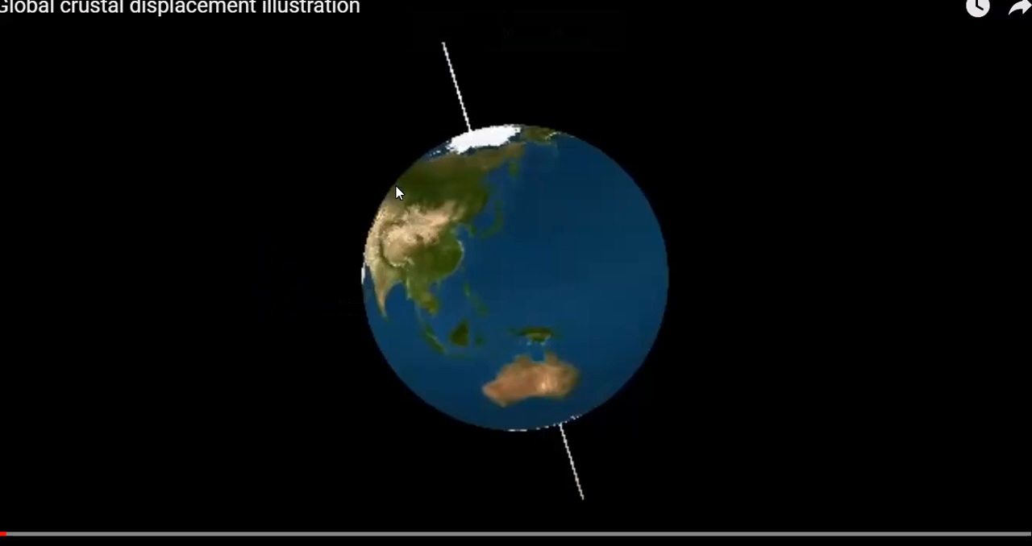
pyautogui.moveTo(441, 151)
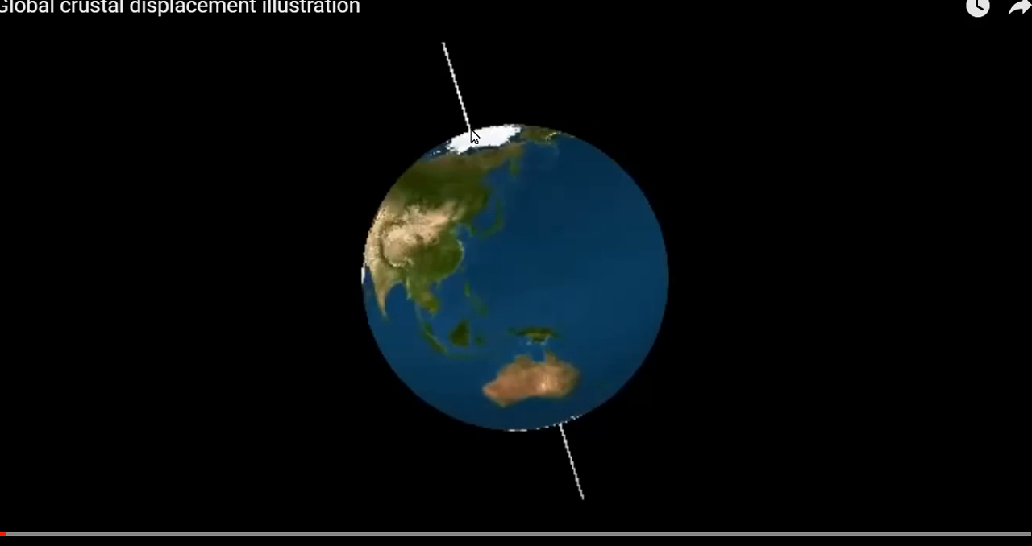
pyautogui.moveTo(590, 170)
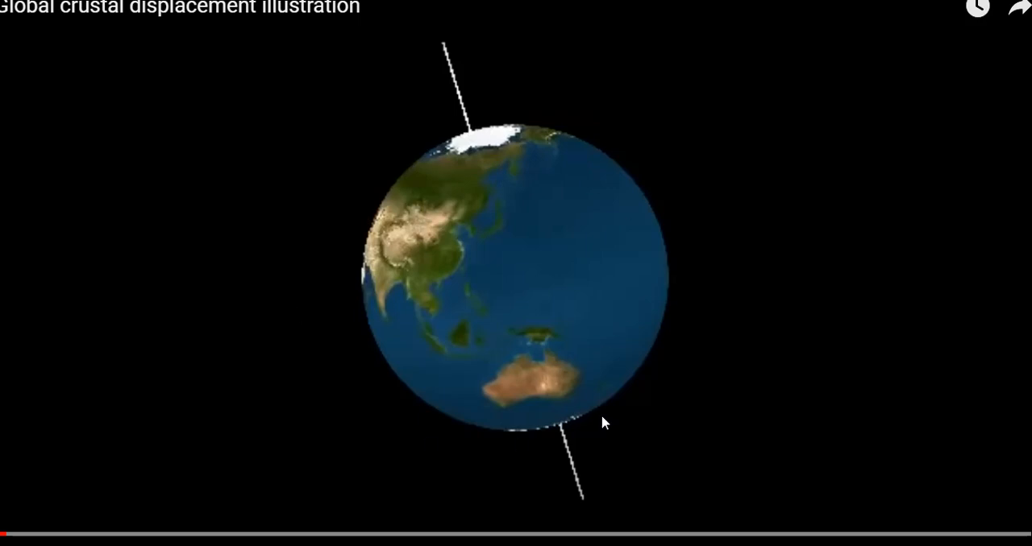
pyautogui.moveTo(571, 248)
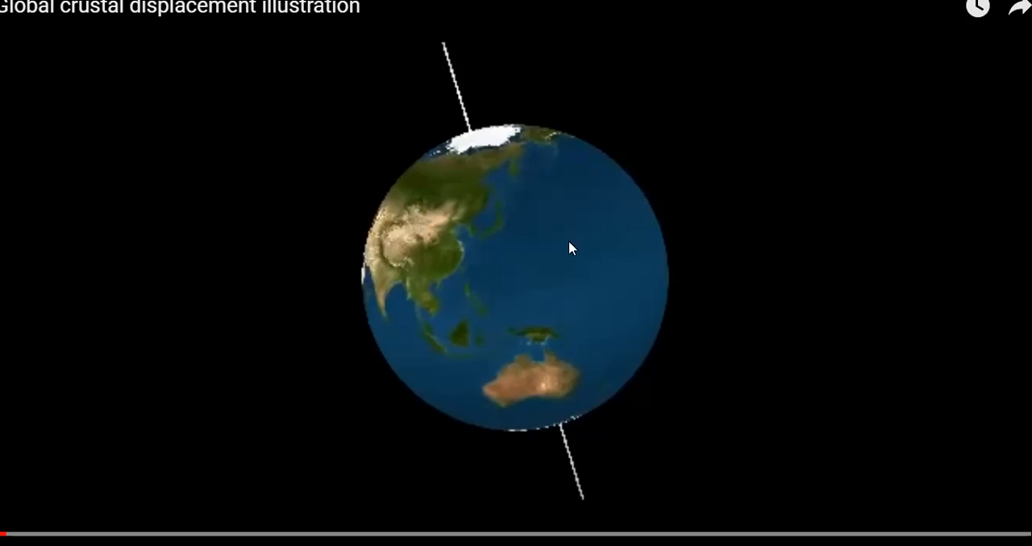
pyautogui.moveTo(471, 298)
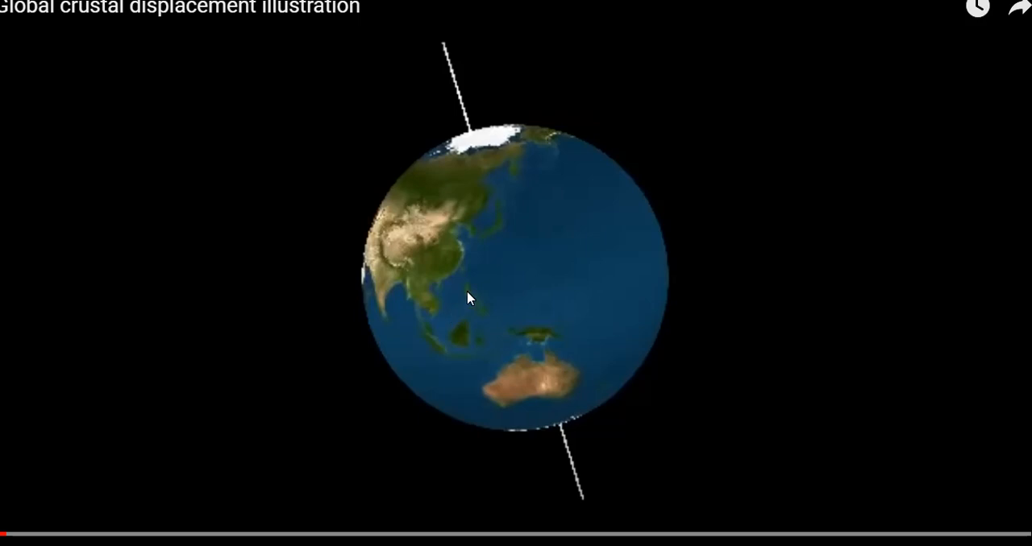
pyautogui.moveTo(394, 222)
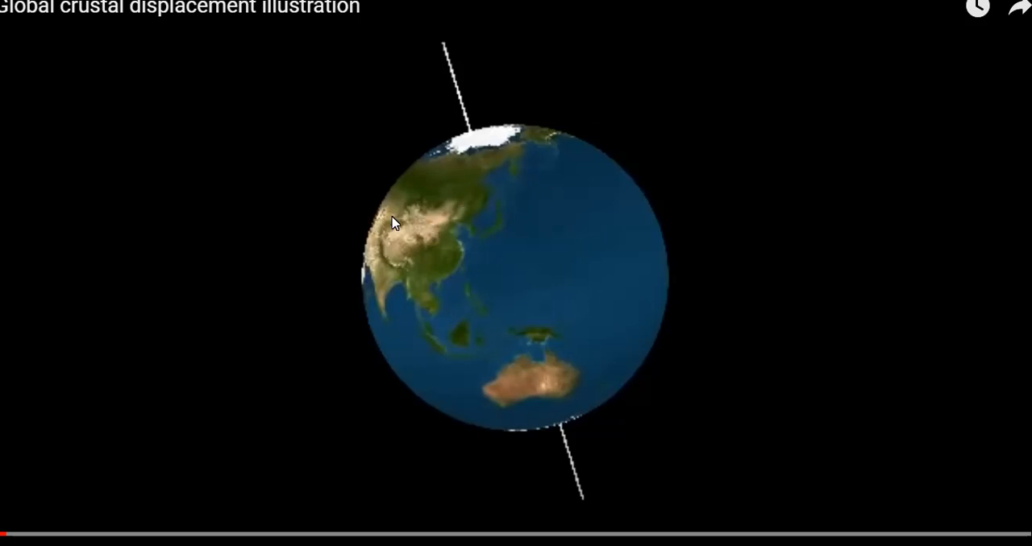
pyautogui.moveTo(426, 259)
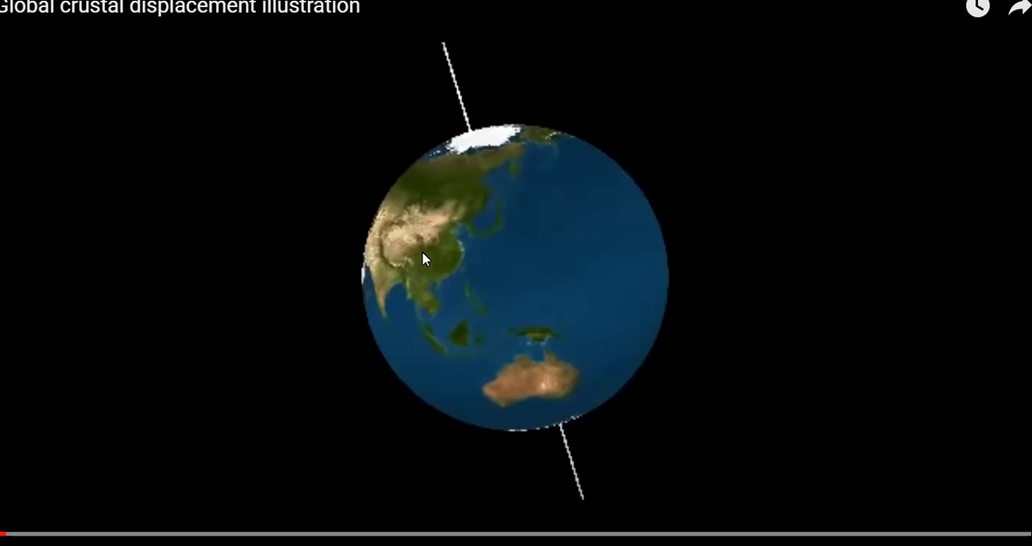
pyautogui.moveTo(475, 179)
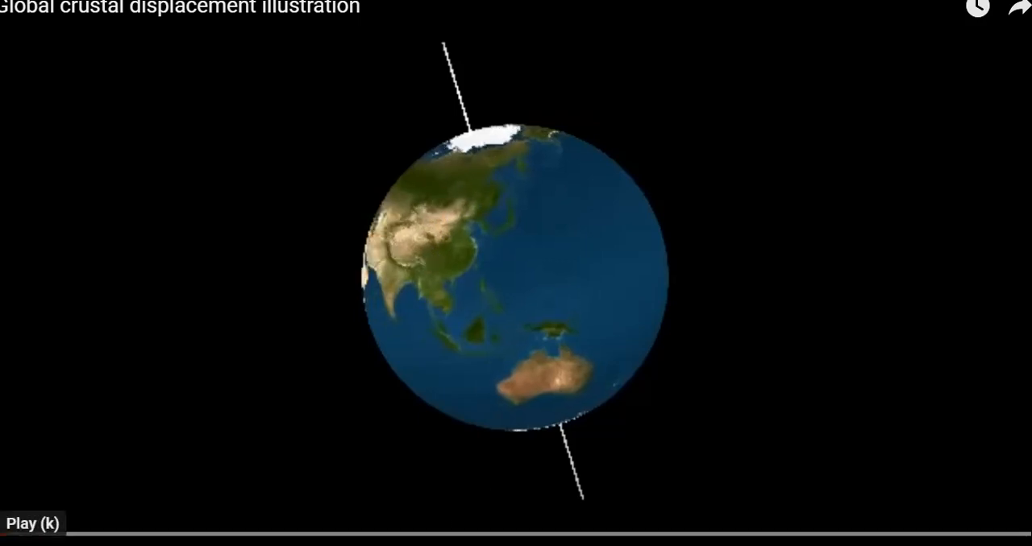
pyautogui.click(32, 524)
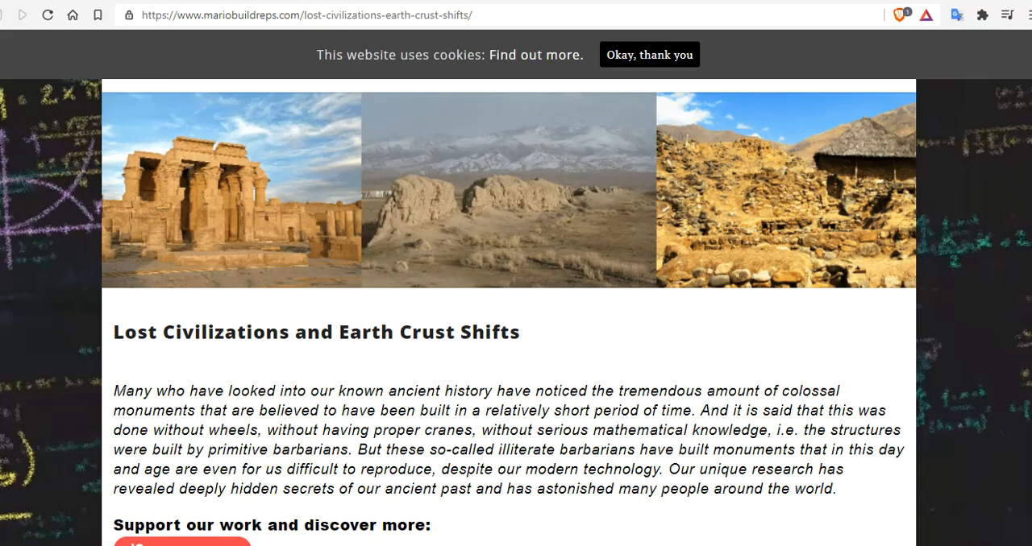
# Skim down the Lost Civilizations page, then return to the UtahGeology ice-ages article.
pyautogui.scroll(-3)
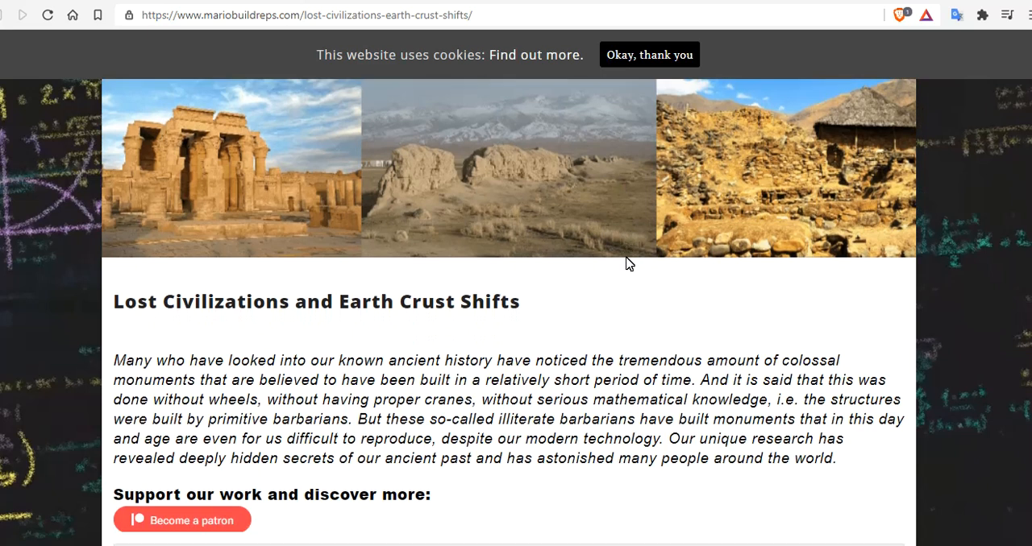
pyautogui.scroll(-3)
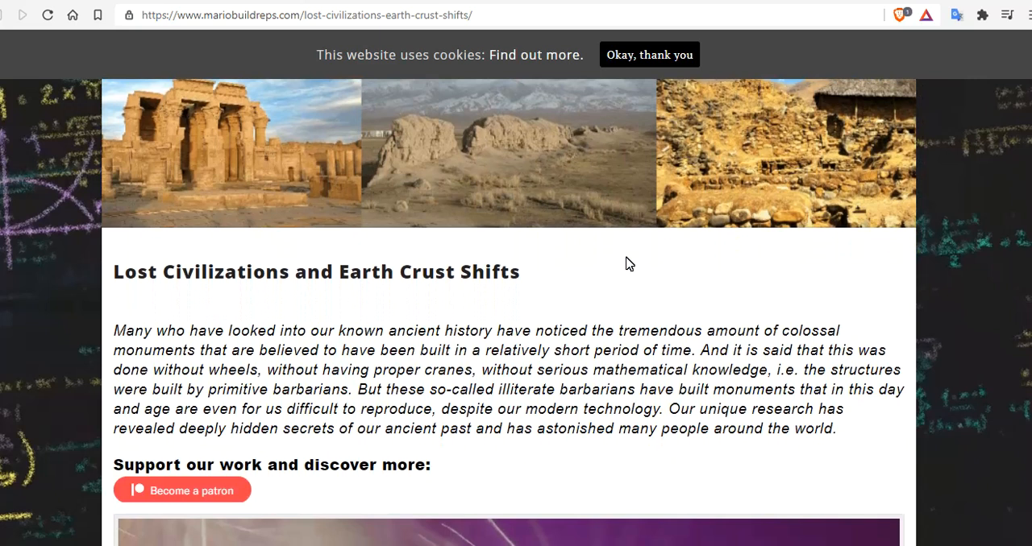
pyautogui.moveTo(653, 90)
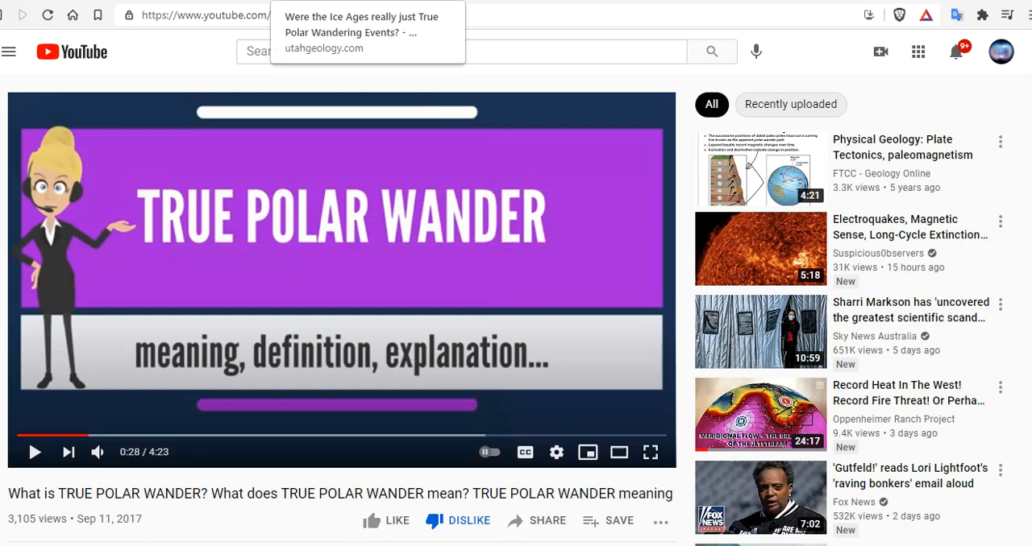
pyautogui.click(361, 32)
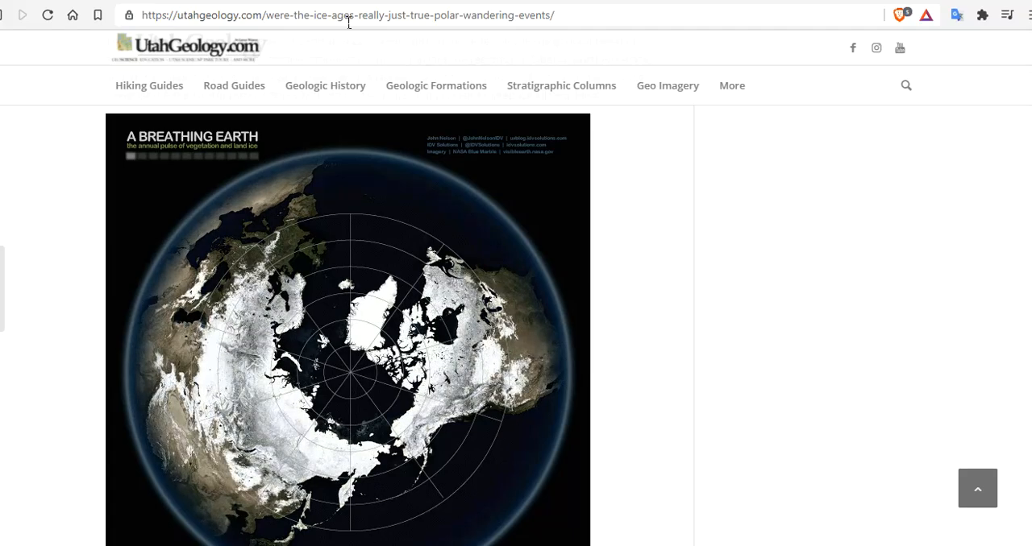